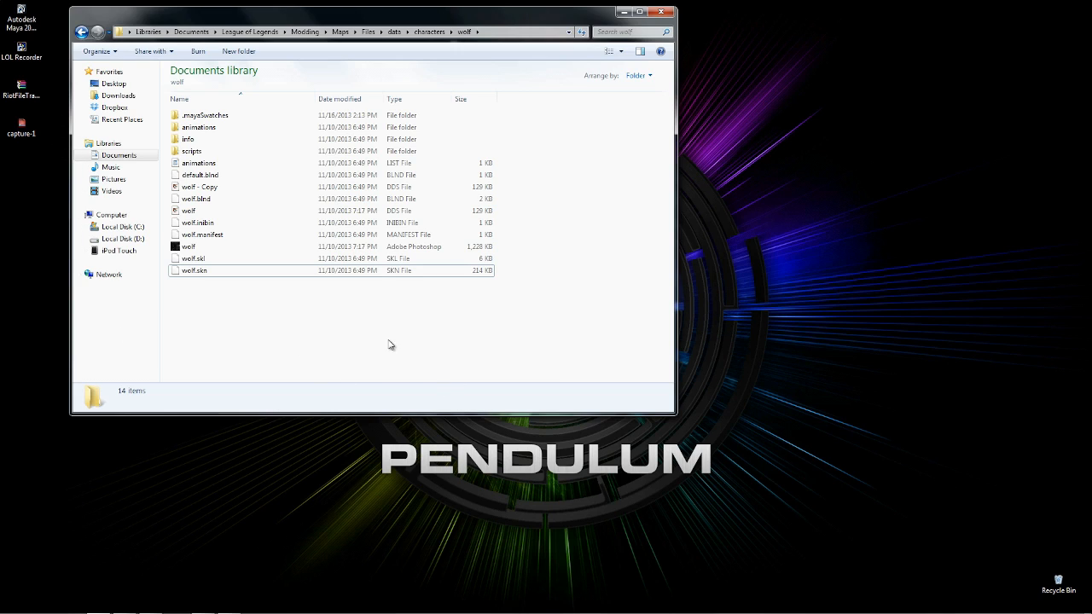
mouse_move(349, 362)
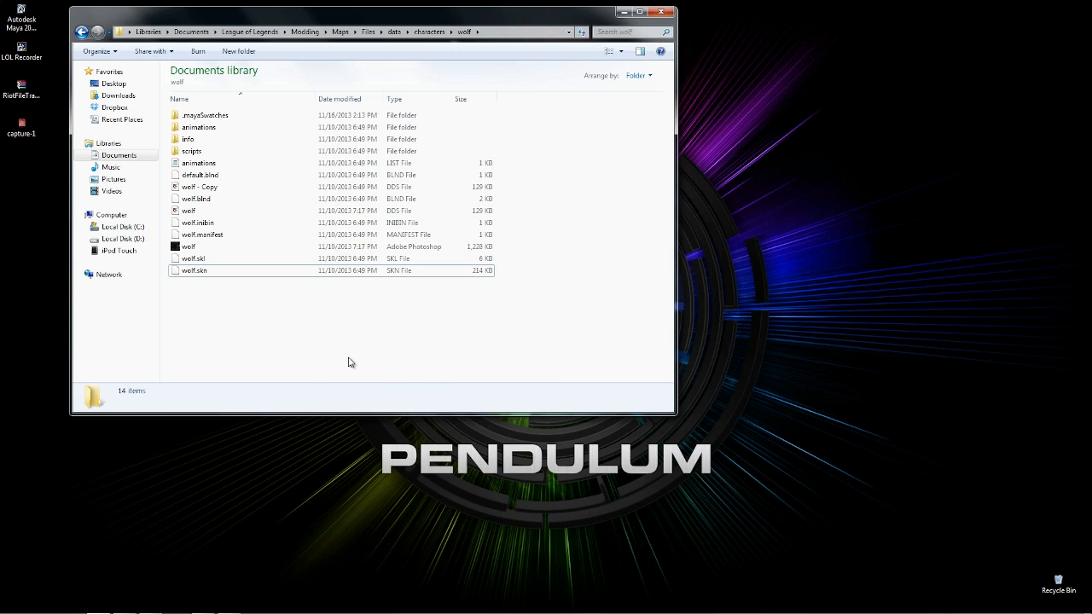
mouse_move(352, 358)
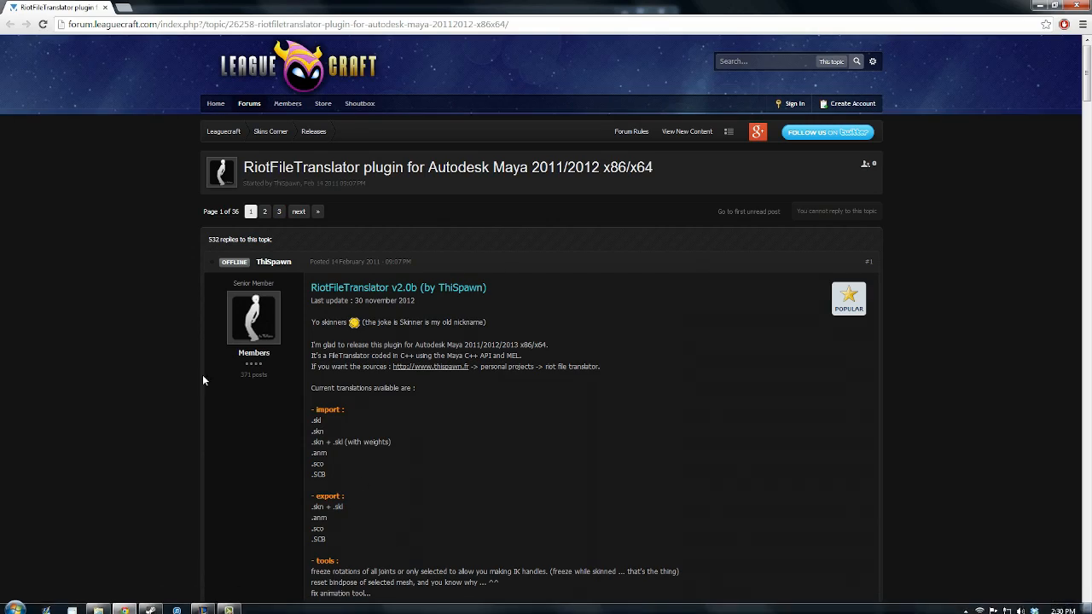
Dismiss Maya's Essential Skills Movies startup window, leaving the wolf folder beside the empty scene.
scroll(down, 3)
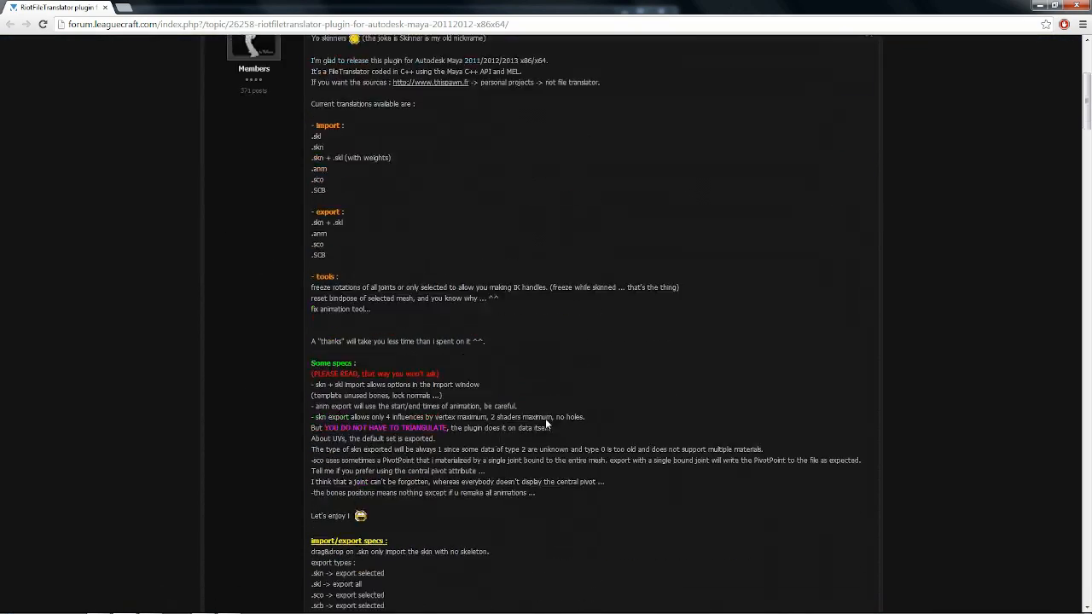
scroll(down, 3)
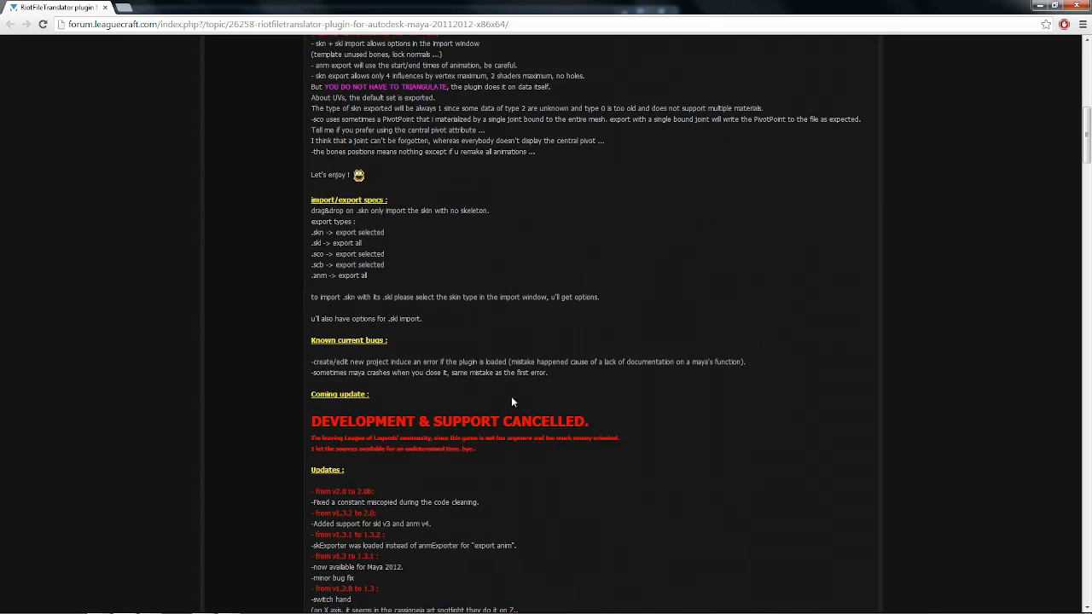
scroll(down, 3)
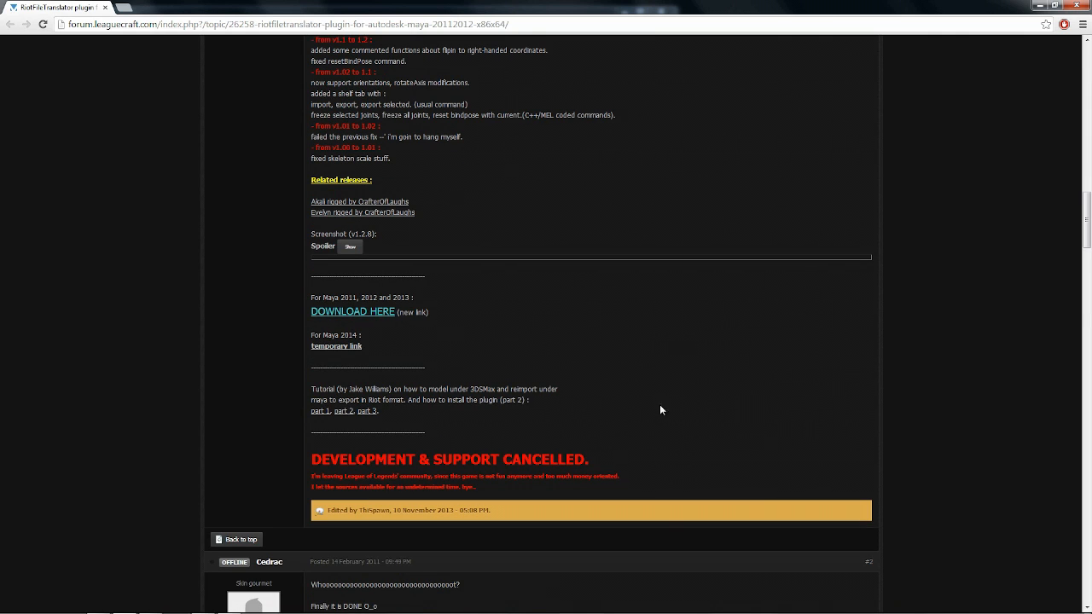
mouse_move(649, 365)
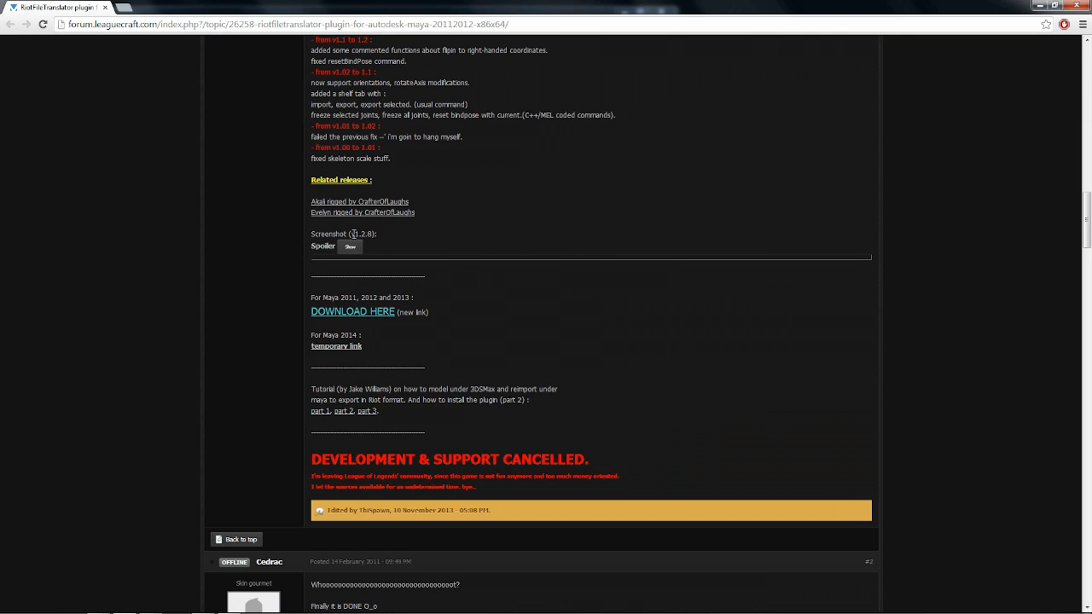
mouse_move(608, 285)
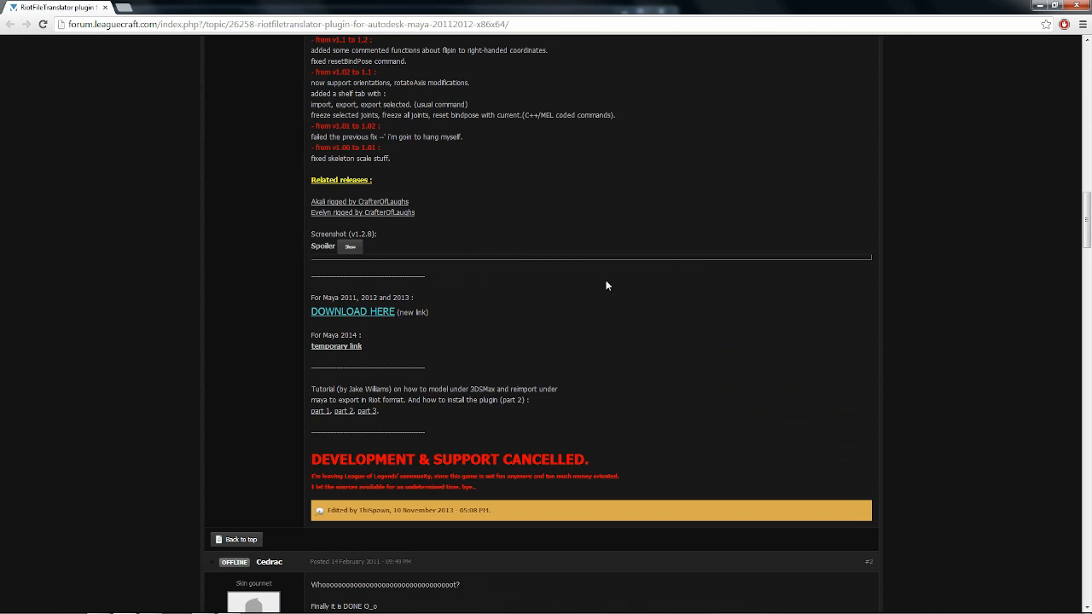
mouse_move(495, 259)
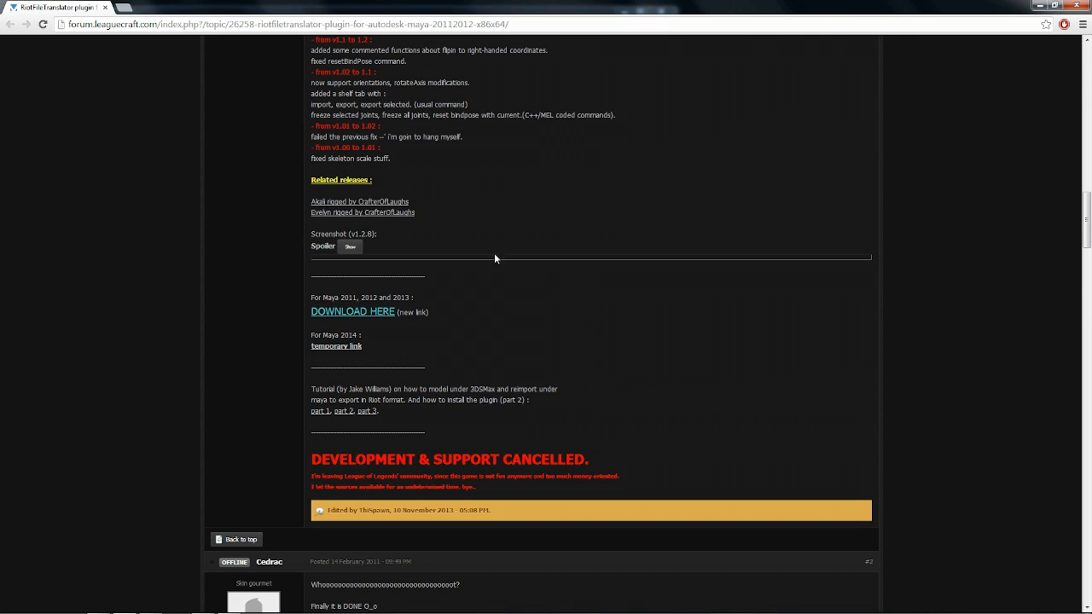
mouse_move(774, 229)
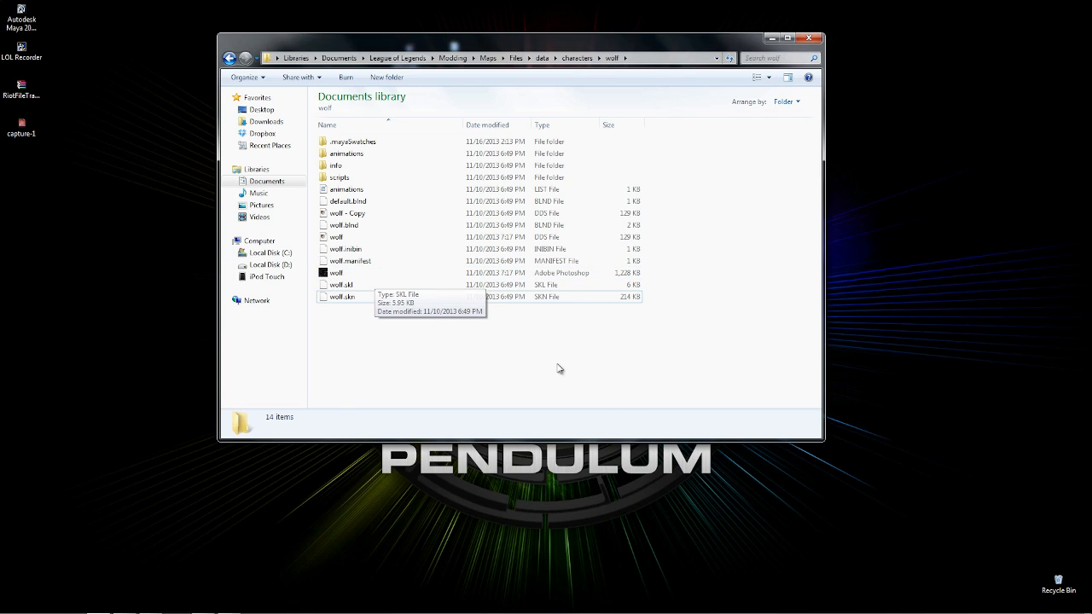
mouse_move(393, 333)
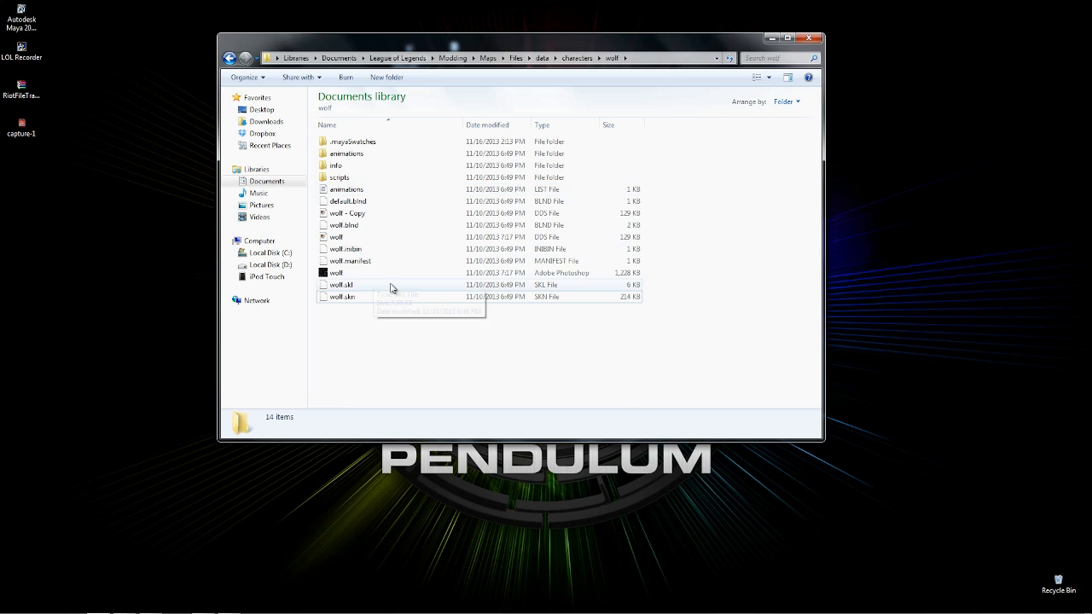
mouse_move(372, 260)
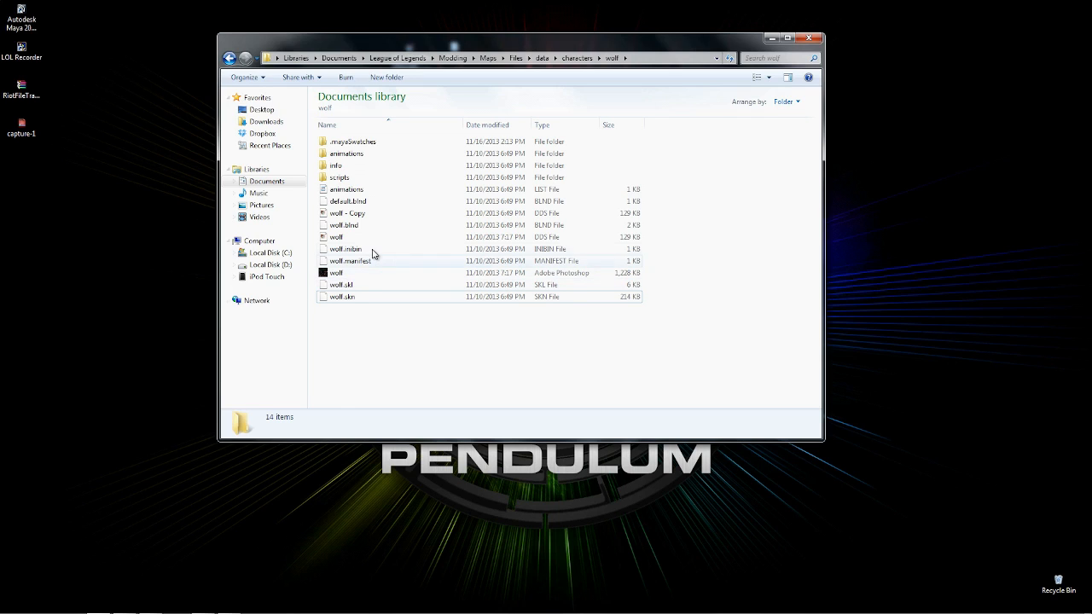
mouse_move(406, 277)
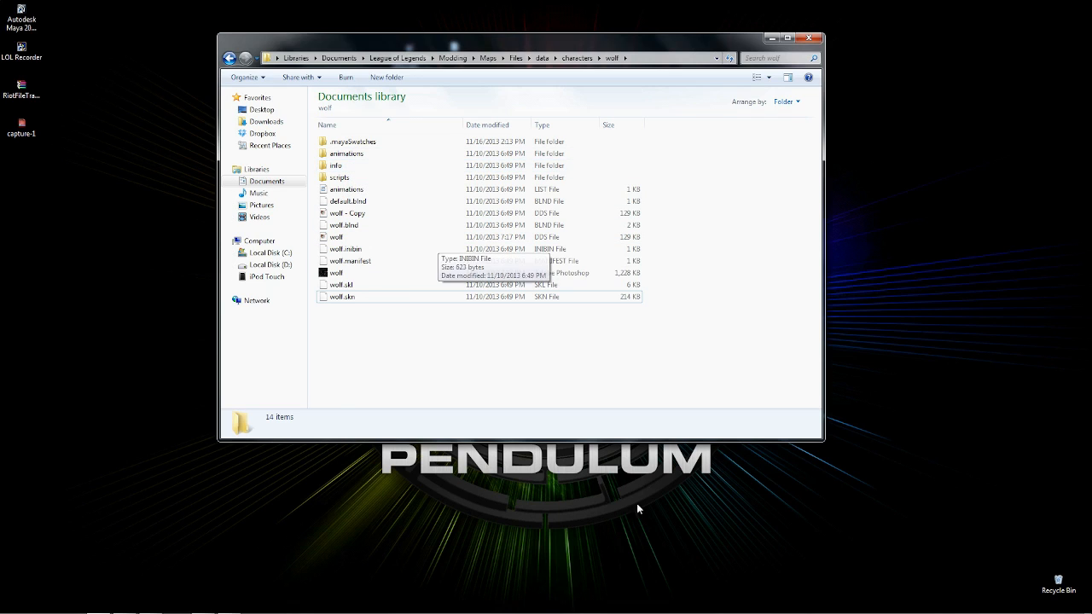
mouse_move(413, 80)
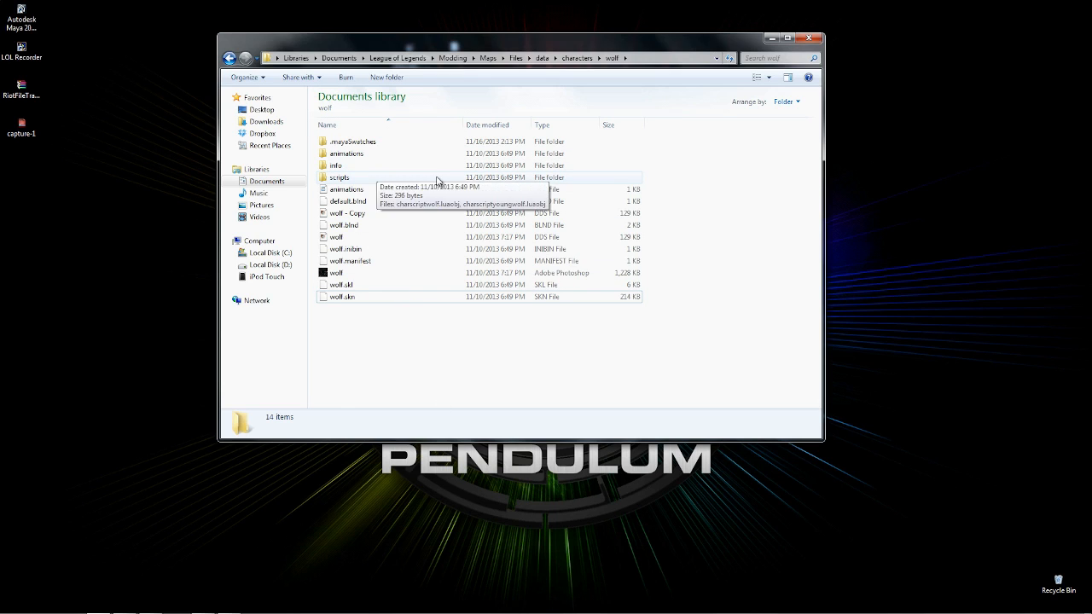
mouse_move(344, 285)
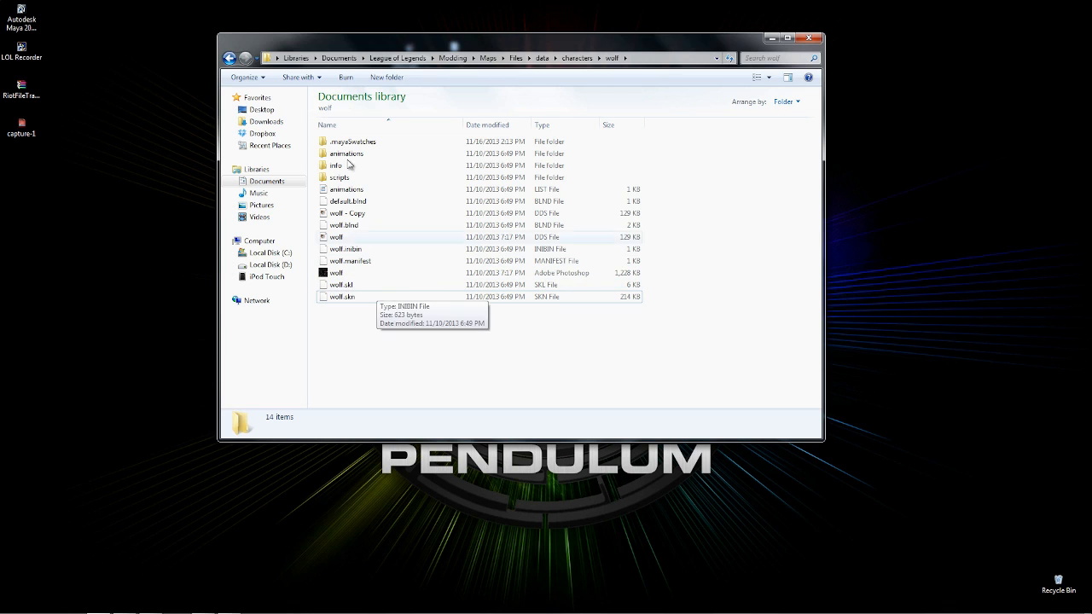
double_click(336, 237)
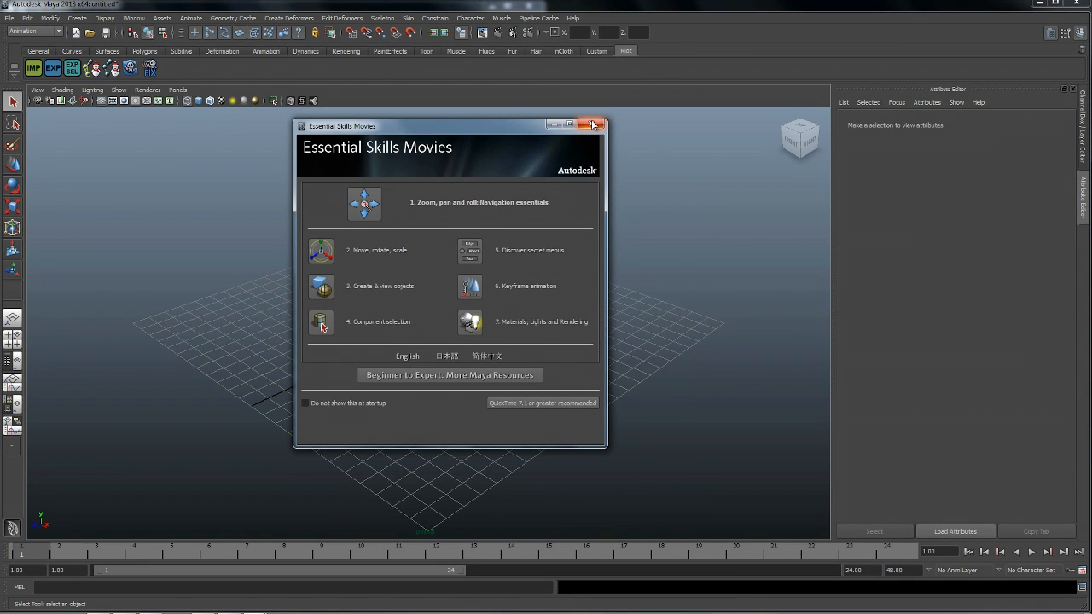
click(592, 124)
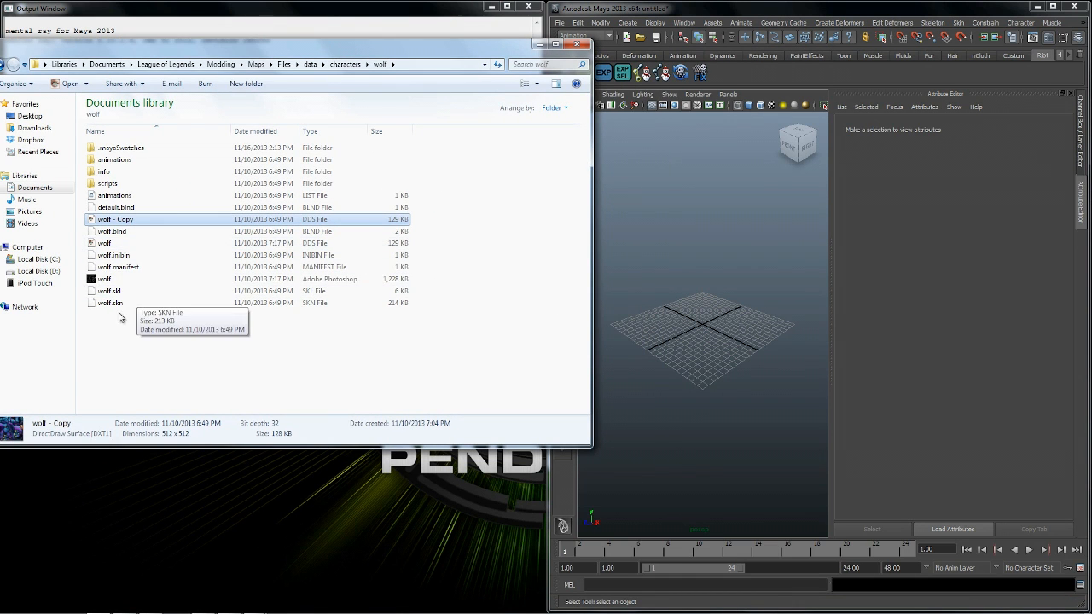
Select the wolf.skn mesh file in the wolf character folder for import.
click(109, 303)
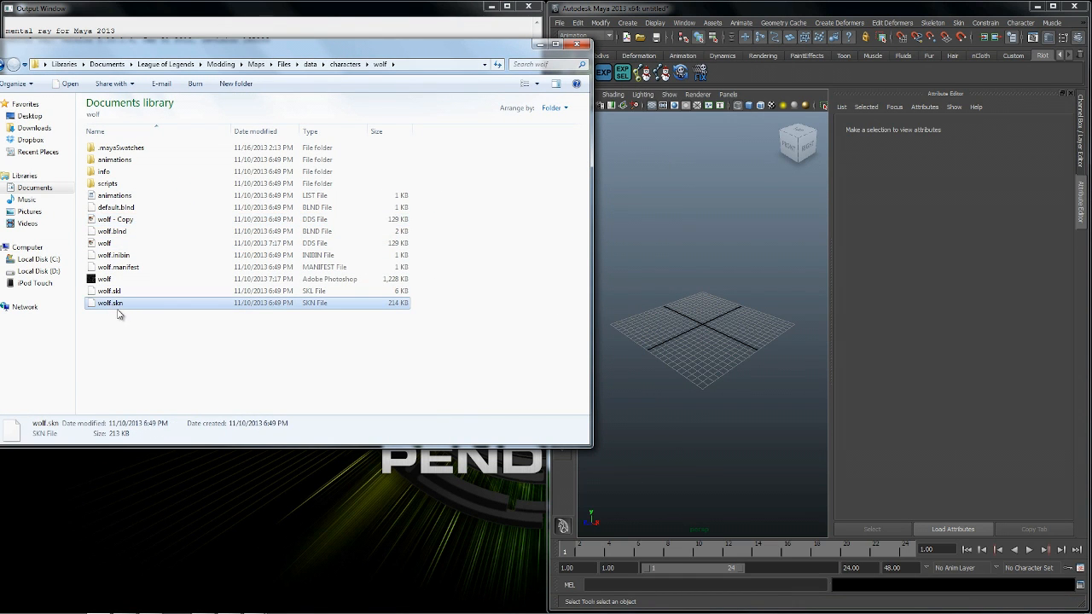
mouse_move(322, 352)
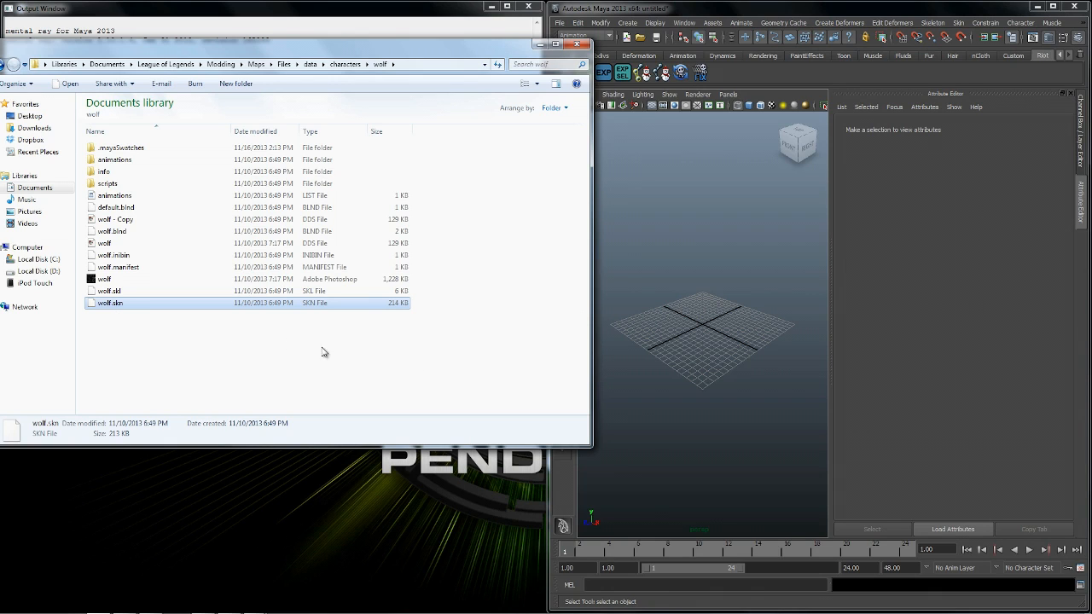
mouse_move(327, 382)
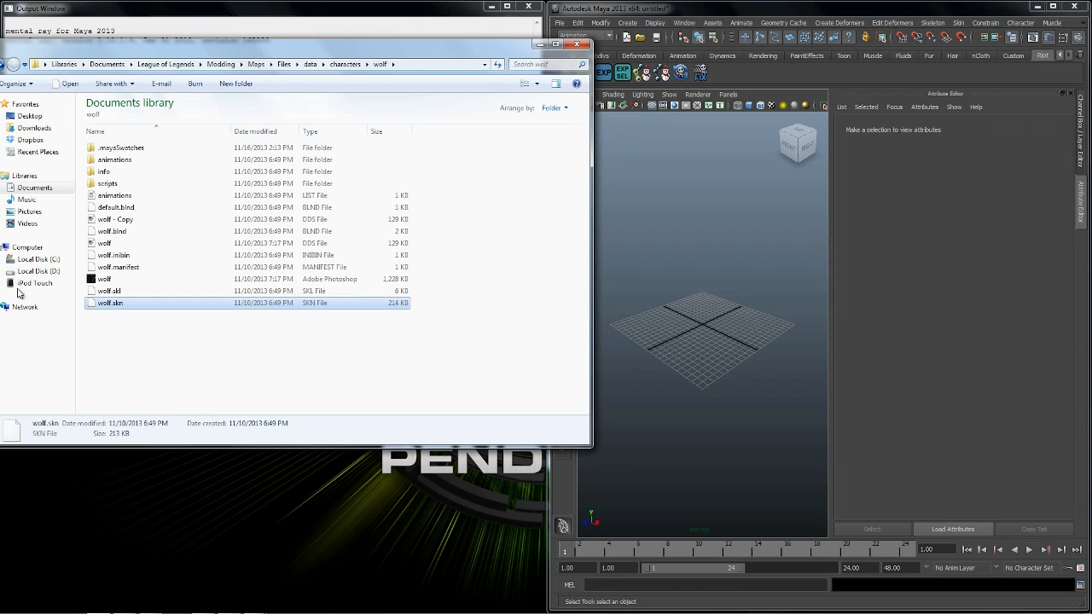
mouse_move(145, 294)
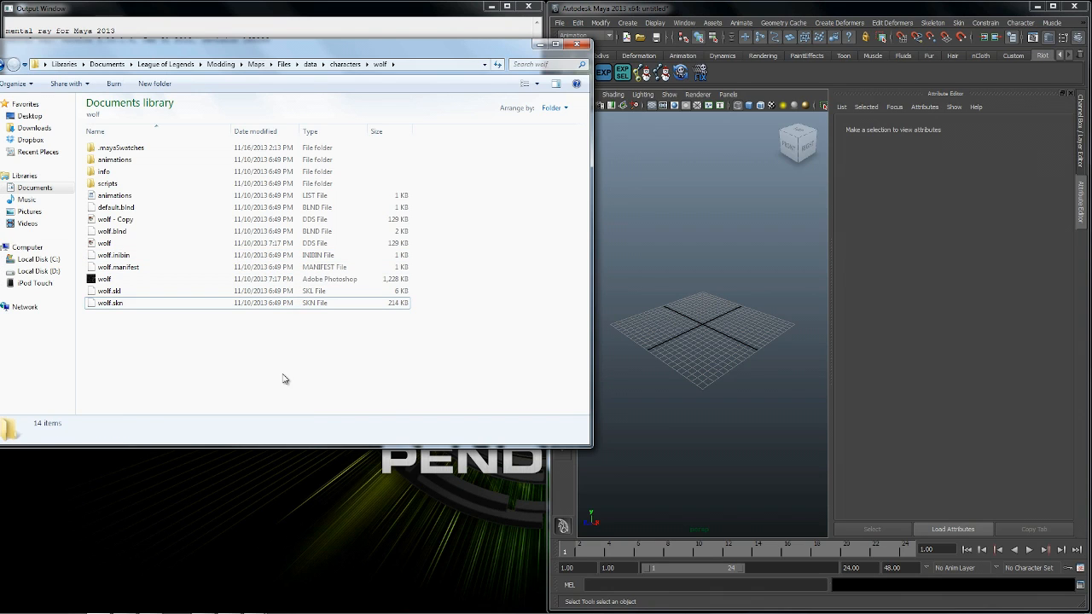
mouse_move(110, 304)
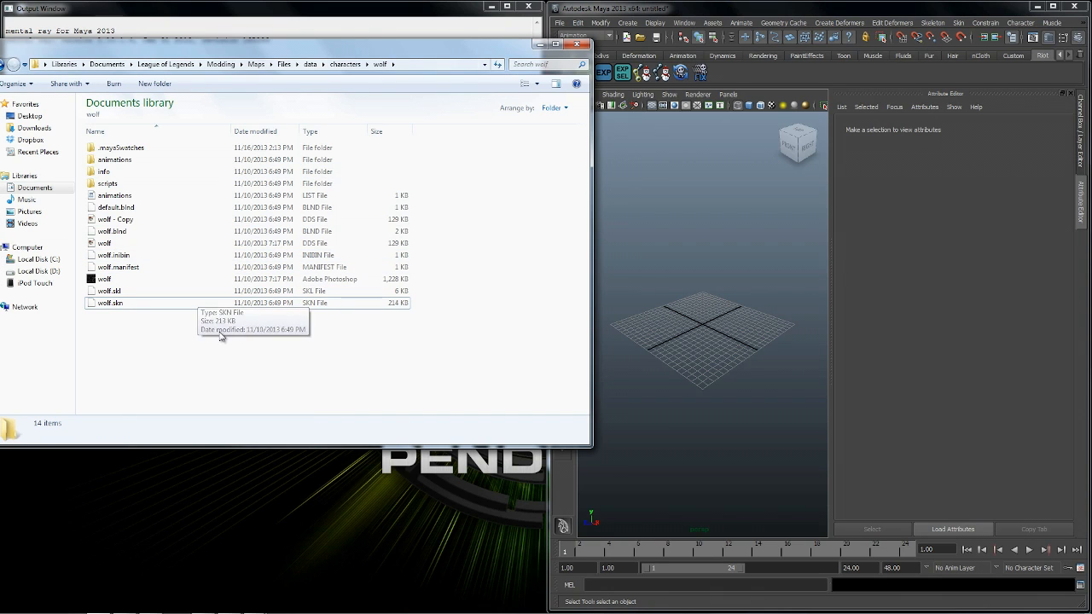
mouse_move(123, 314)
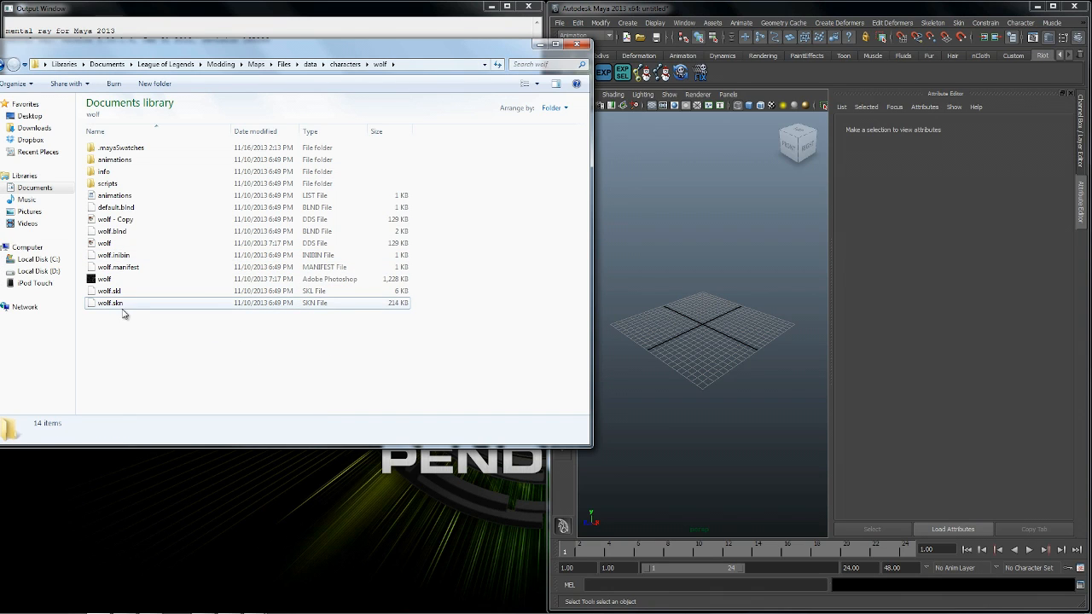
click(110, 304)
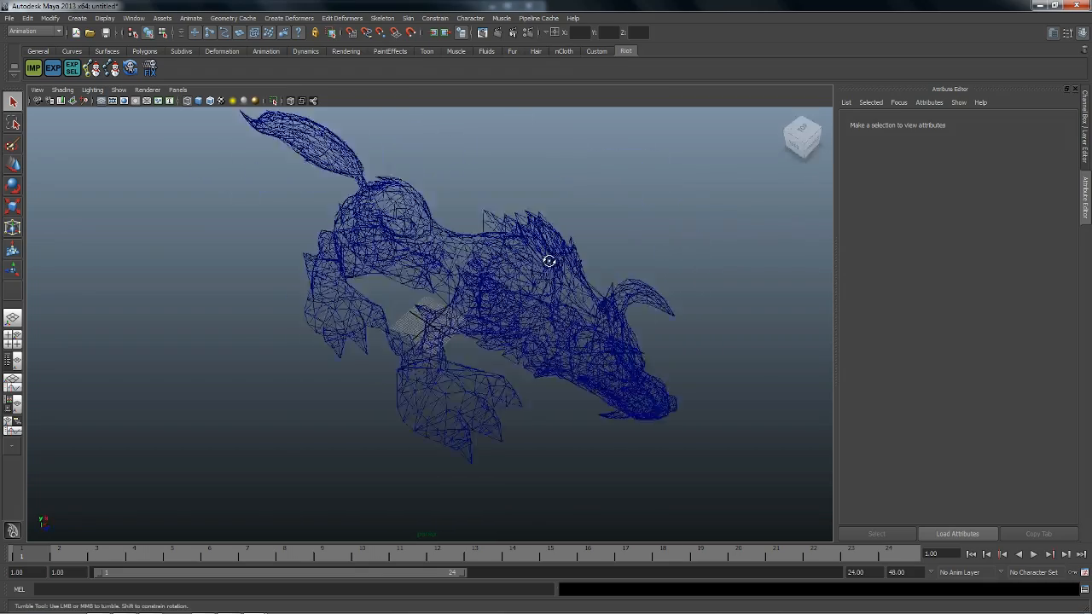
Orbit the camera to view the imported wolf mesh from its side.
drag(549, 261, 434, 202)
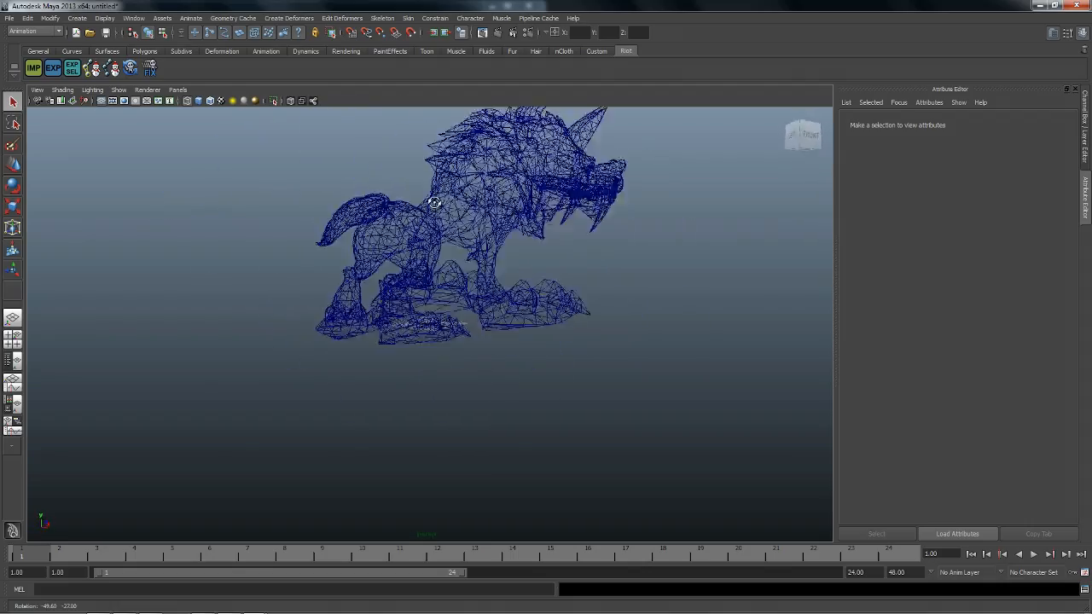
drag(434, 201, 303, 198)
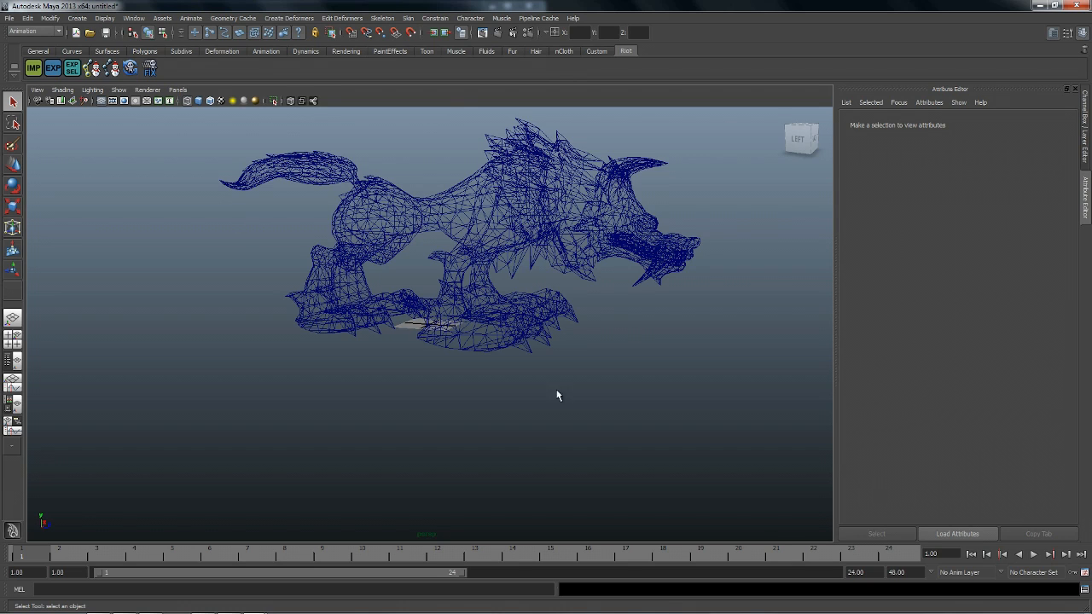
mouse_move(417, 409)
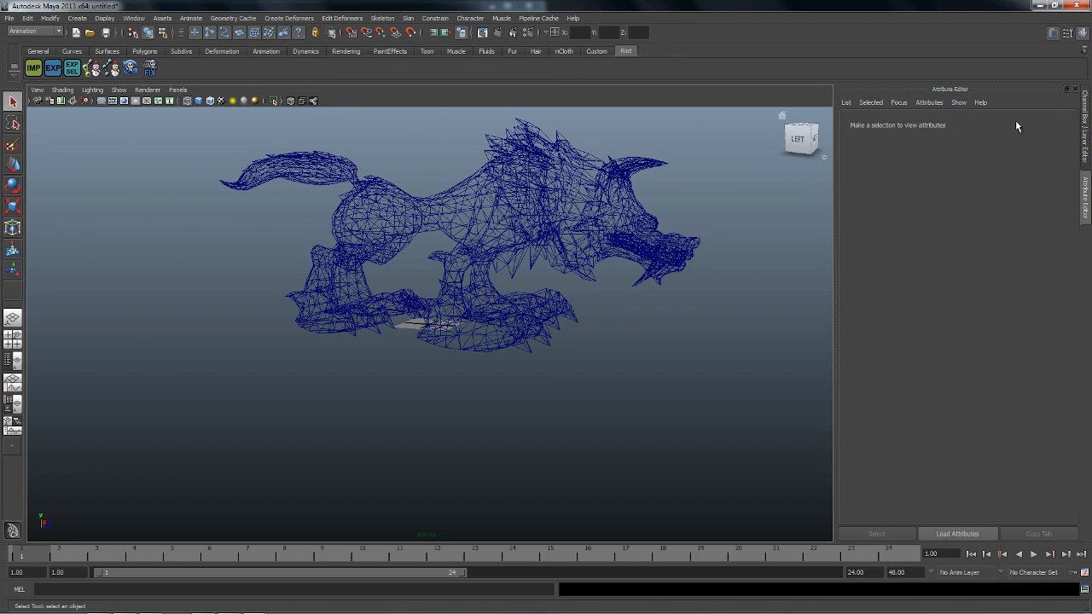
mouse_move(675, 362)
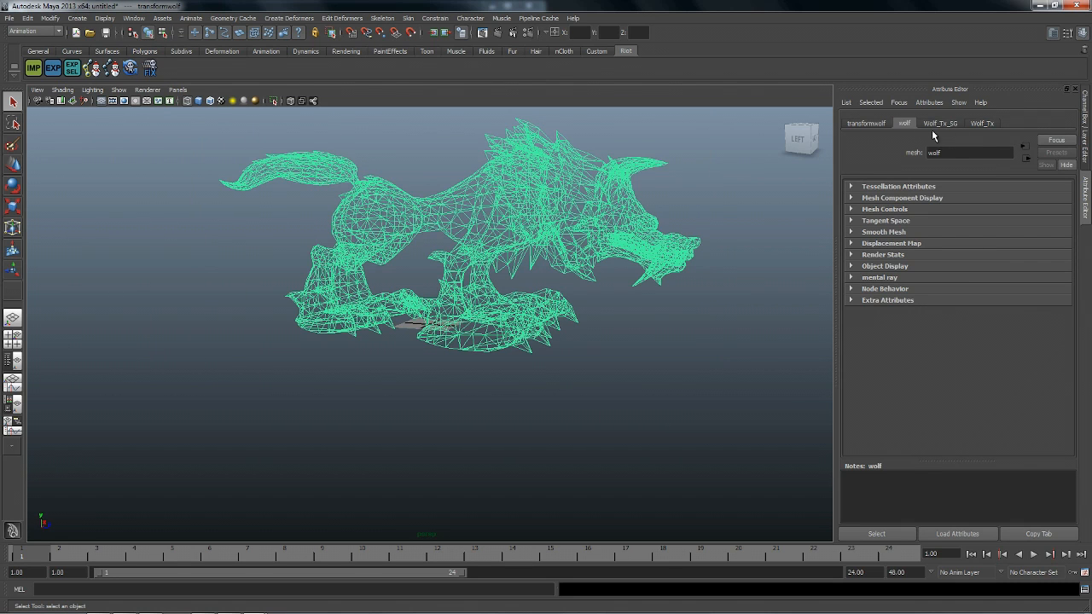
Show the wolf_Tx Lambert material attributes in the Attribute Editor.
click(983, 123)
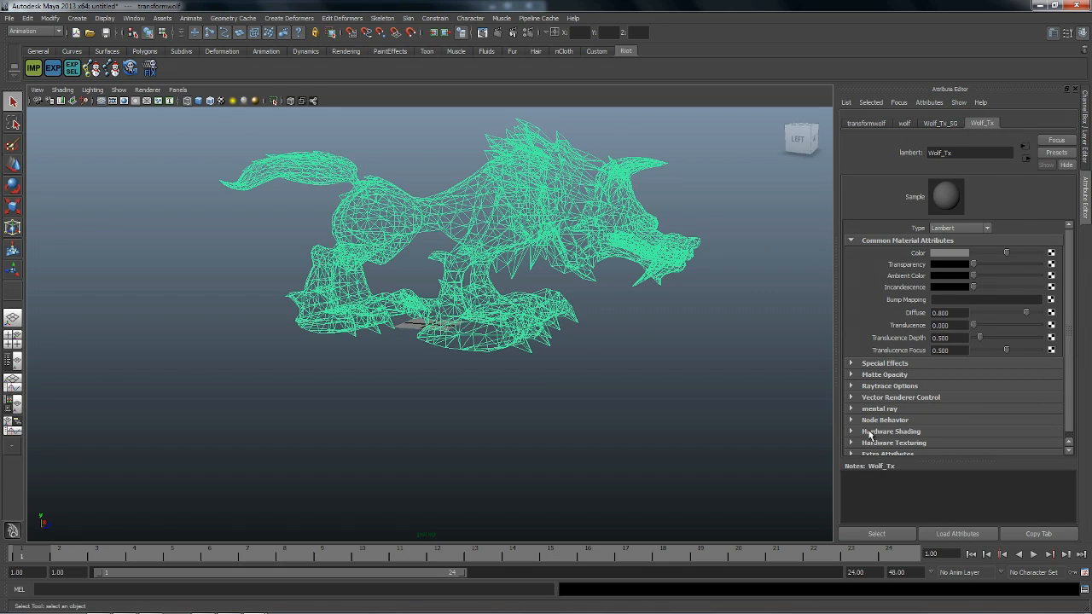
mouse_move(299, 247)
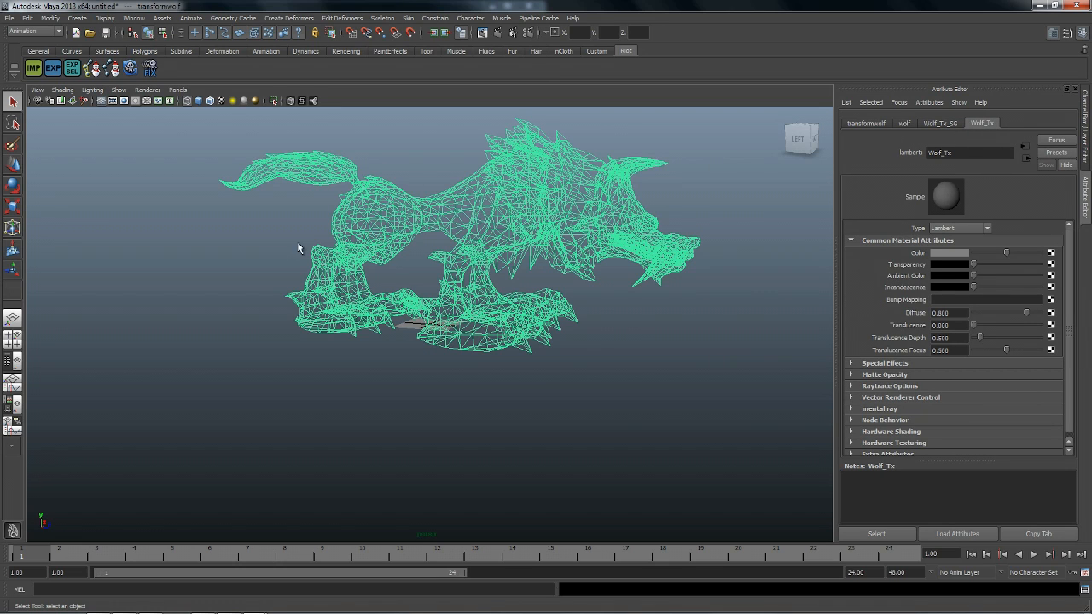
mouse_move(744, 220)
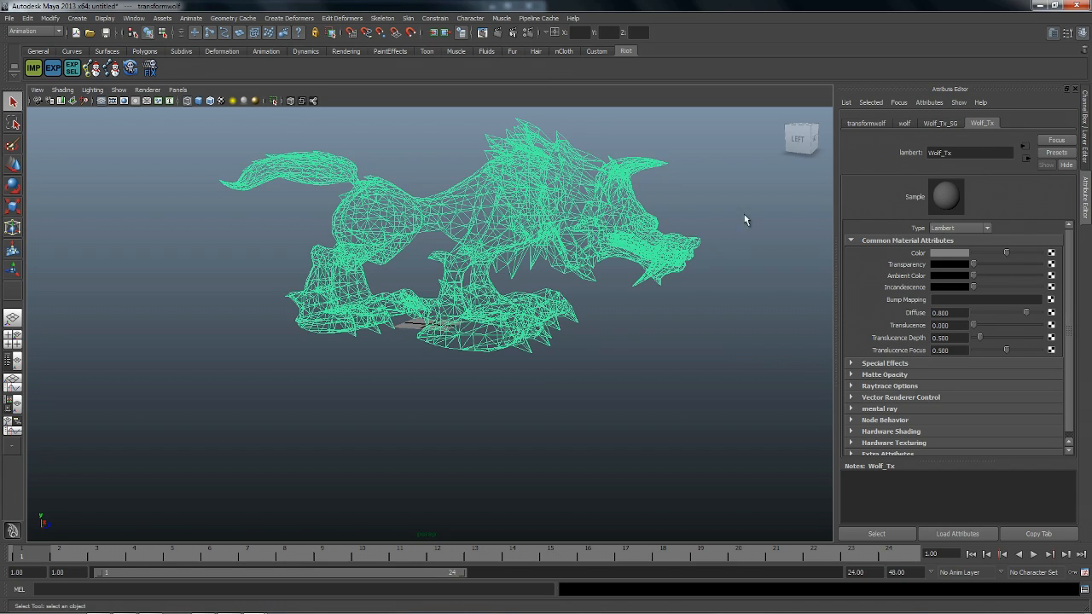
mouse_move(956, 256)
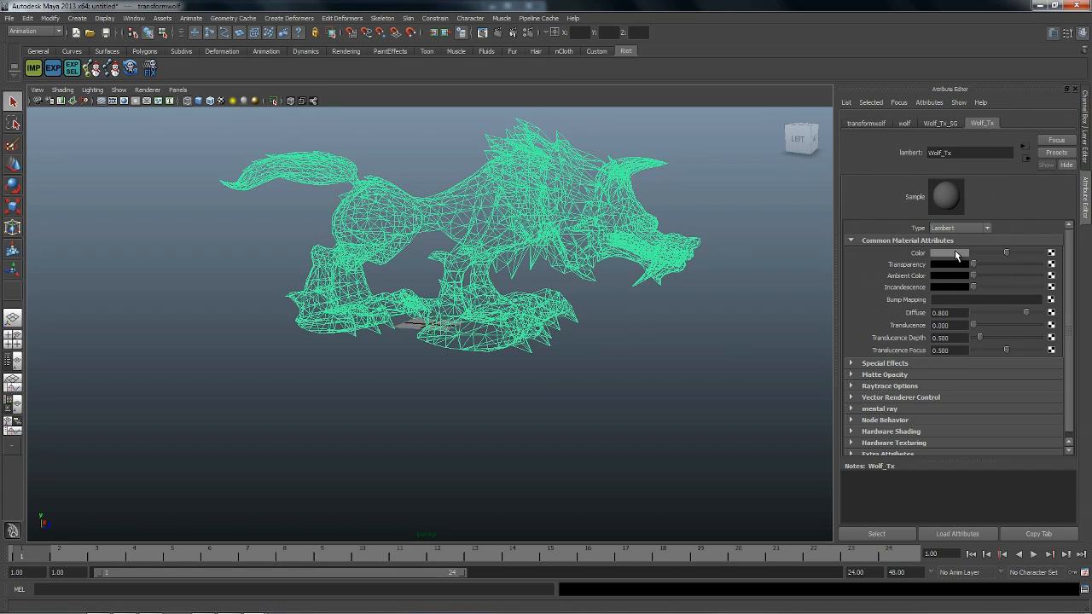
Attach a new File texture to the Color of the wolf_Tx Lambert material.
click(938, 123)
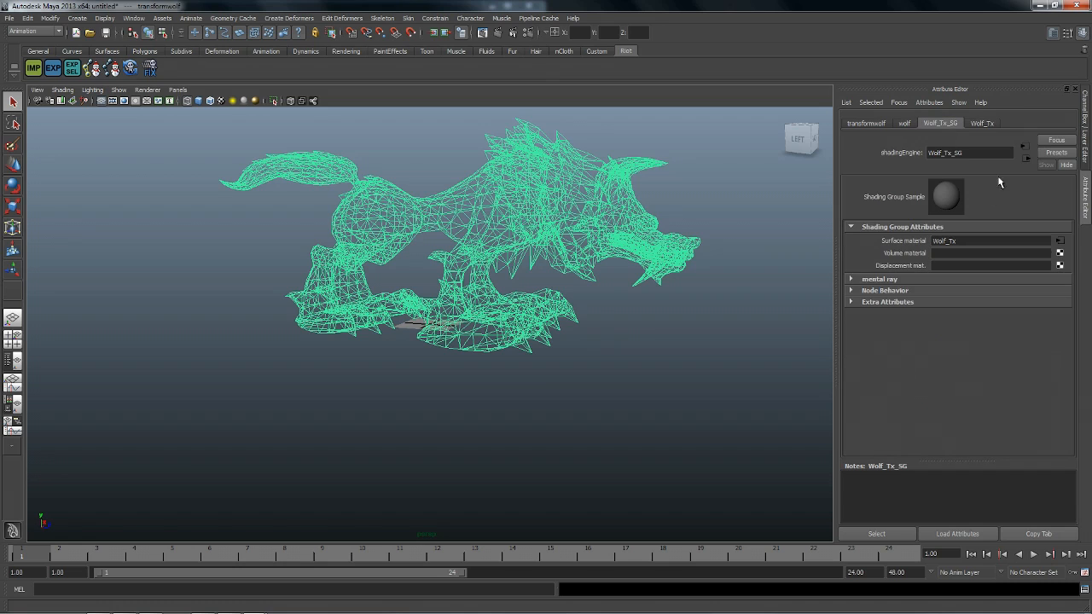
click(983, 123)
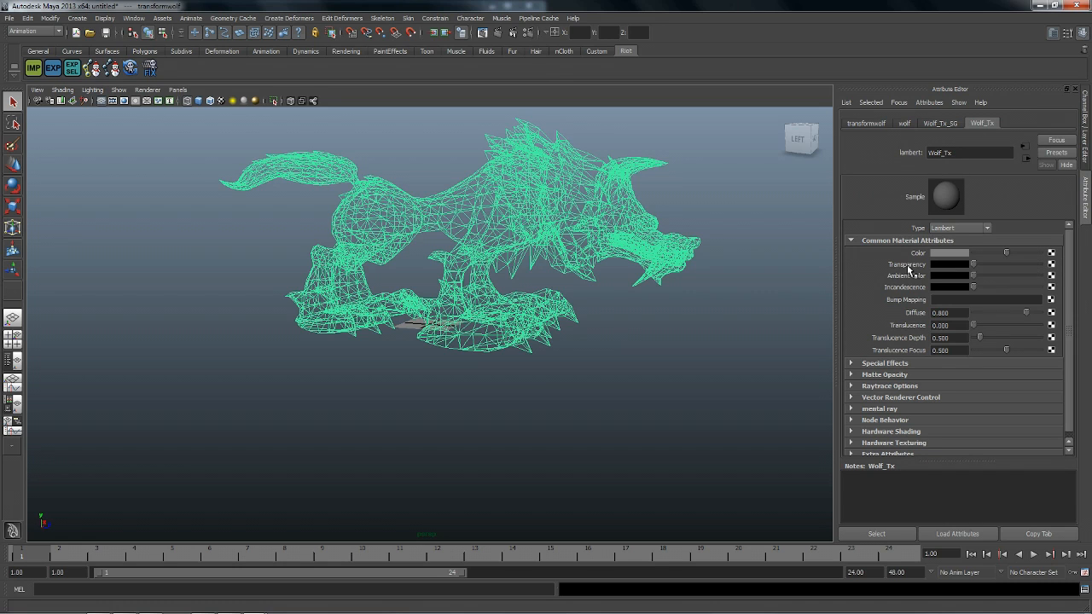
mouse_move(986, 276)
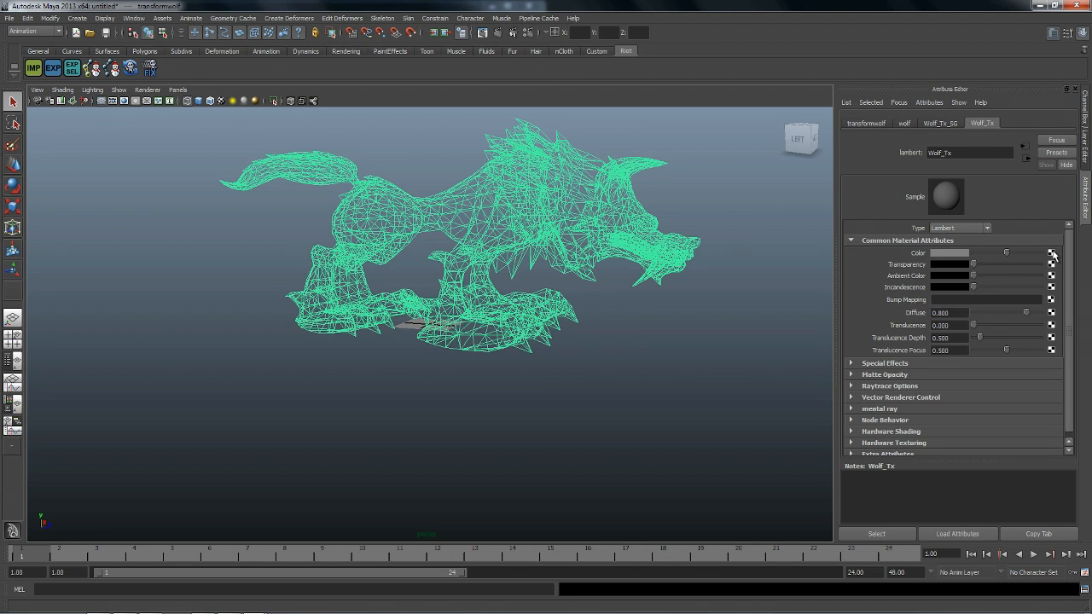
click(1051, 252)
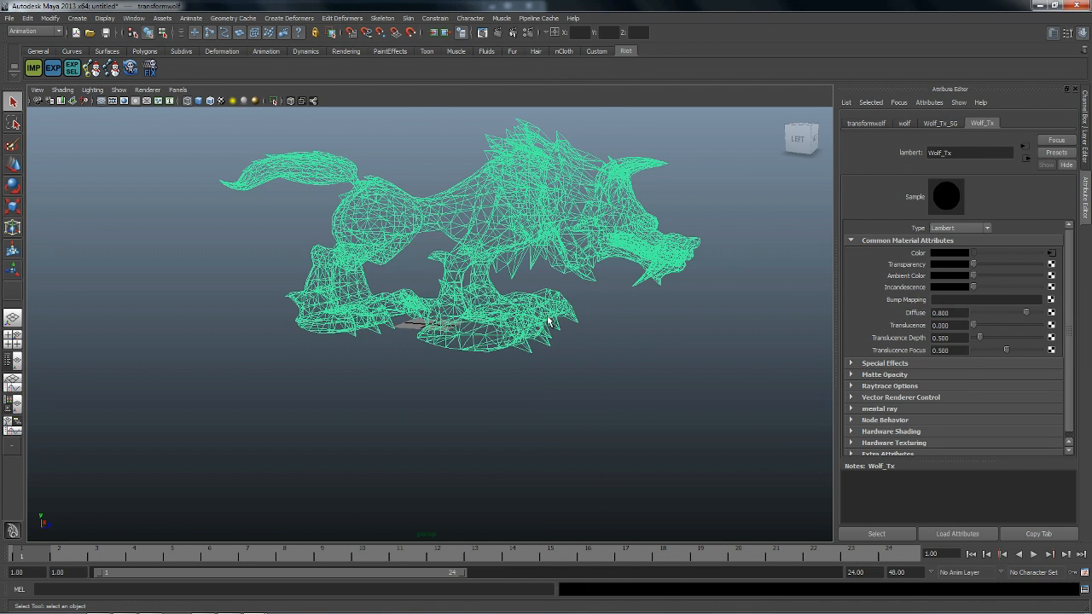
mouse_move(1039, 258)
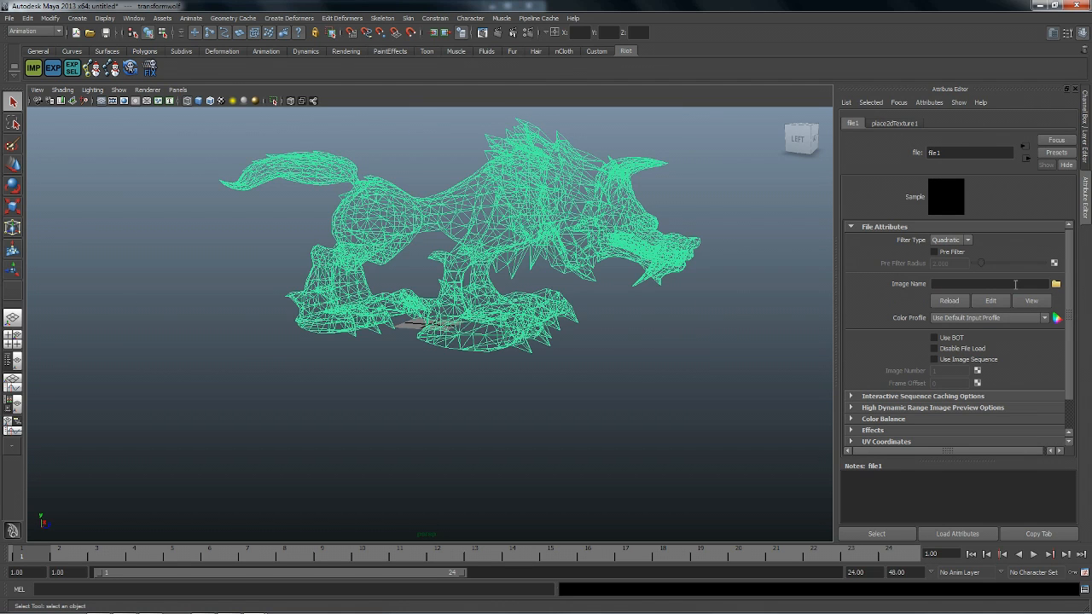
Browse Documents > League of Legends > Modding > Maya Files > characters to the wolf folder for the texture image.
click(1057, 283)
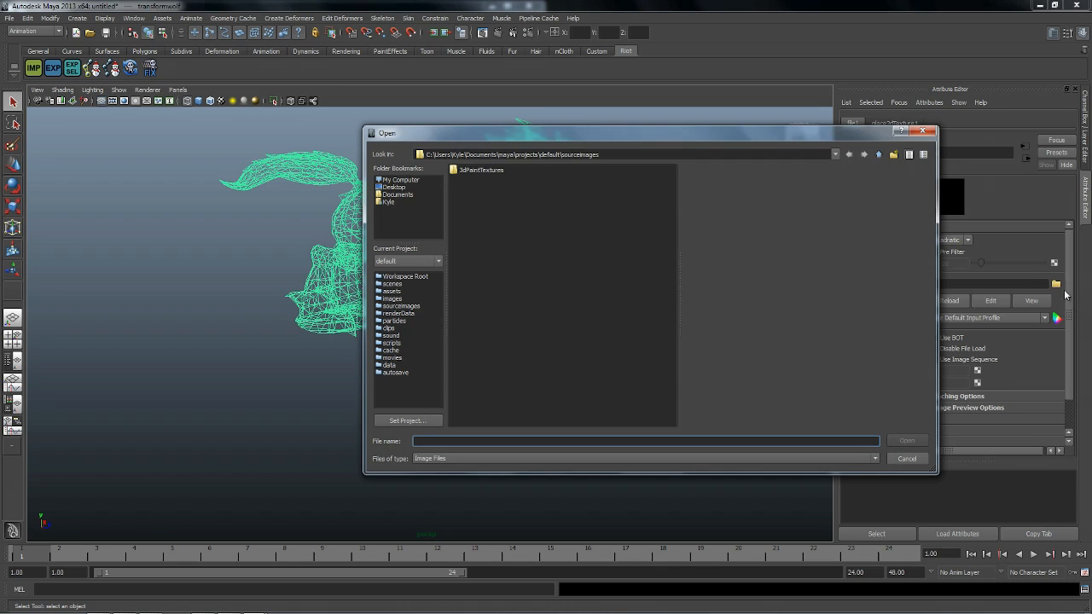
mouse_move(430, 287)
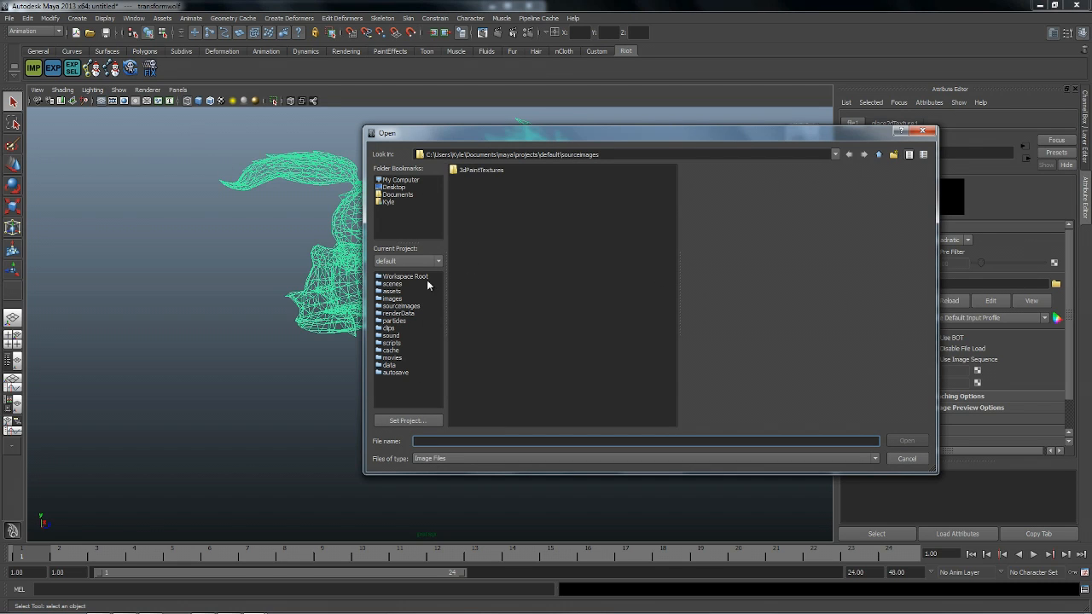
click(396, 195)
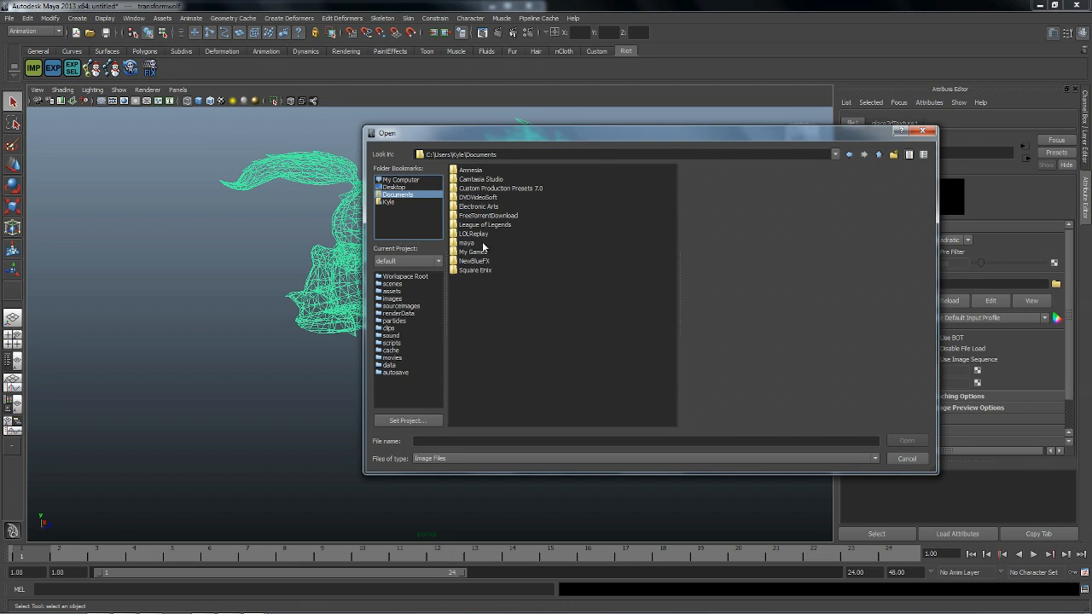
double_click(484, 225)
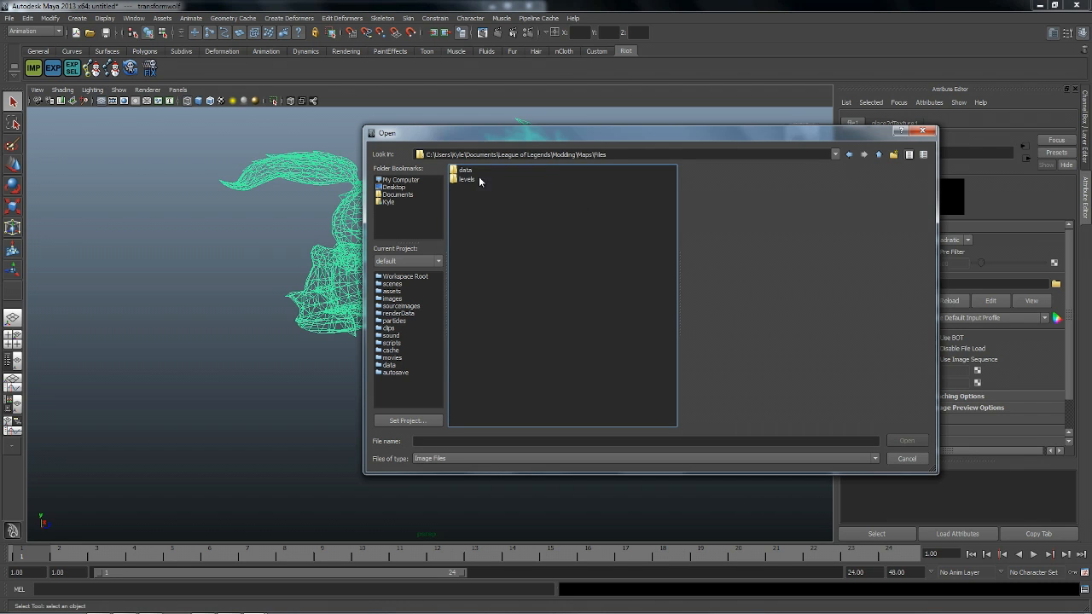
double_click(464, 171)
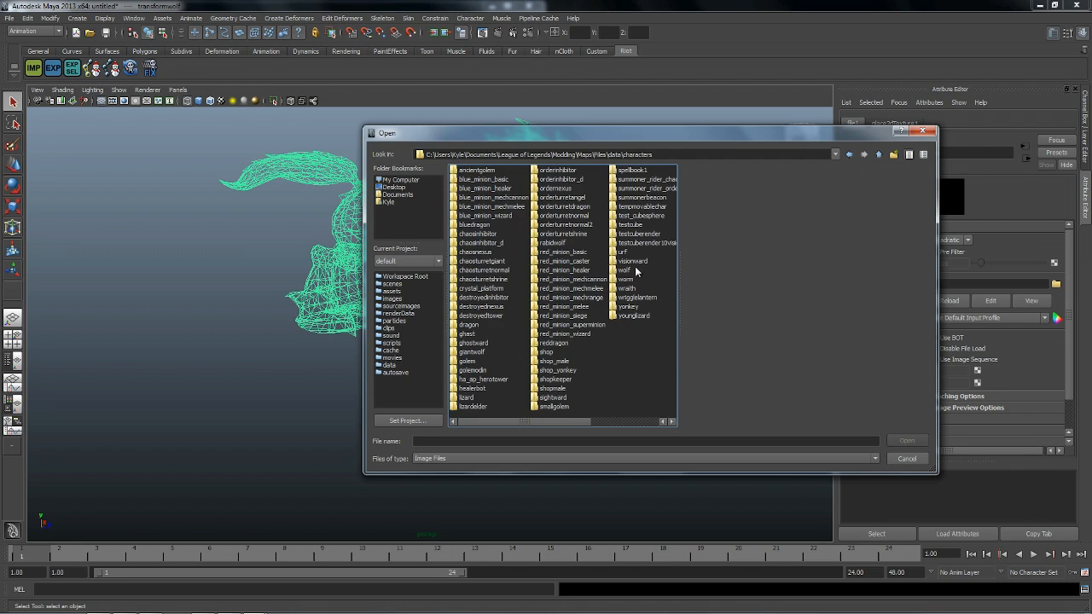
double_click(624, 270)
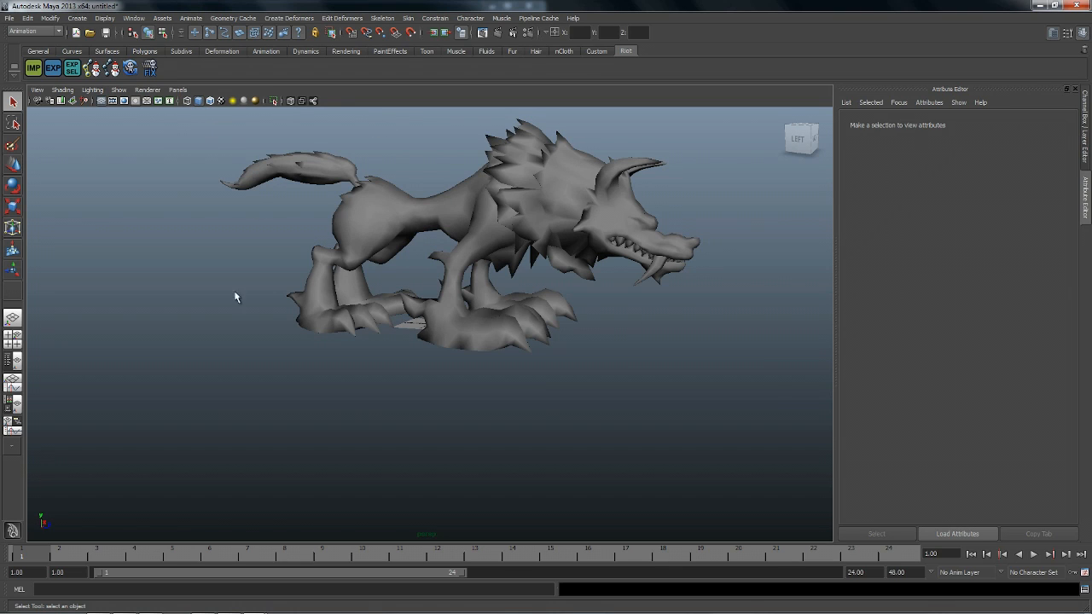
mouse_move(218, 111)
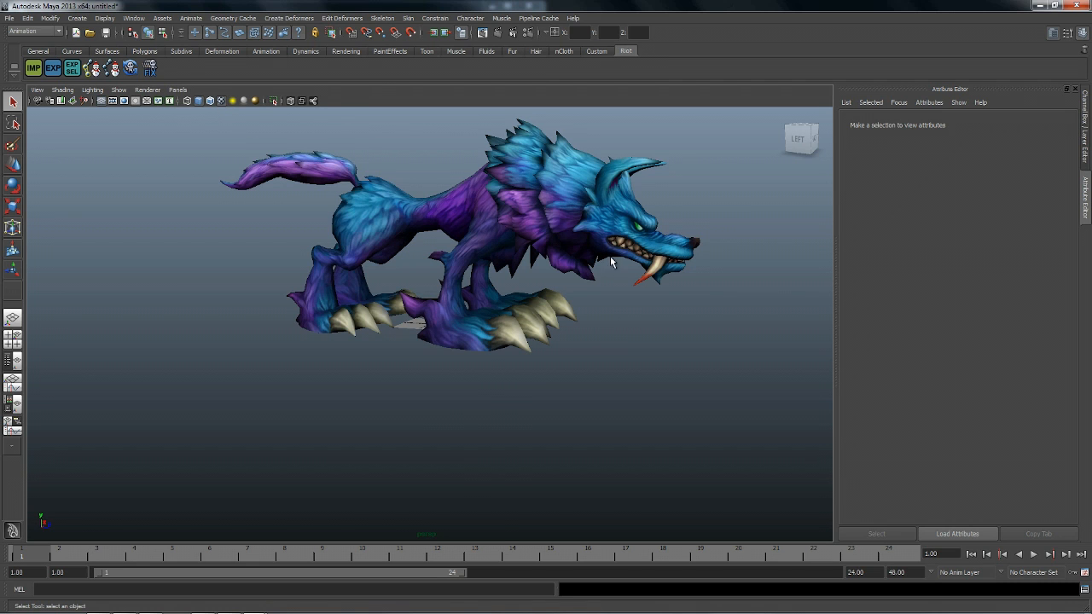
Orbit around the textured wolf to inspect its blue-and-purple fur from several angles.
drag(611, 262, 549, 324)
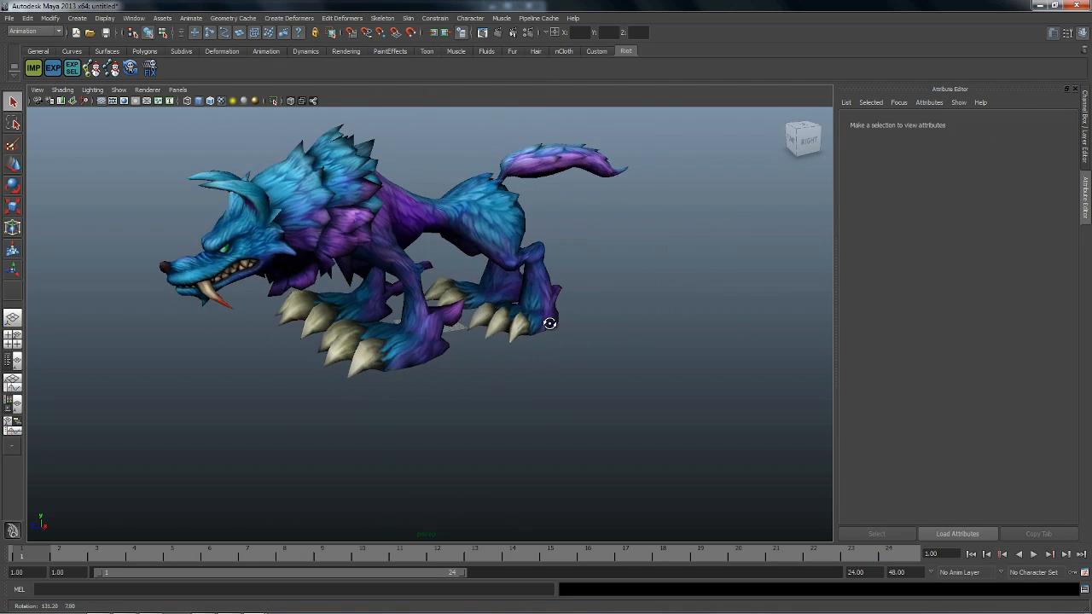
drag(550, 322, 550, 201)
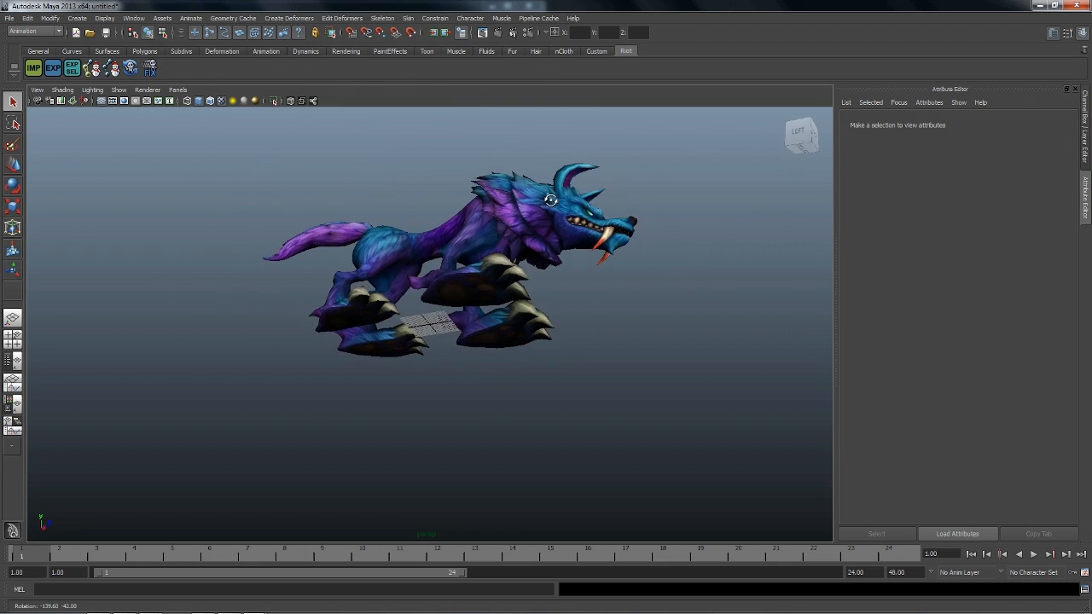
drag(549, 201, 341, 215)
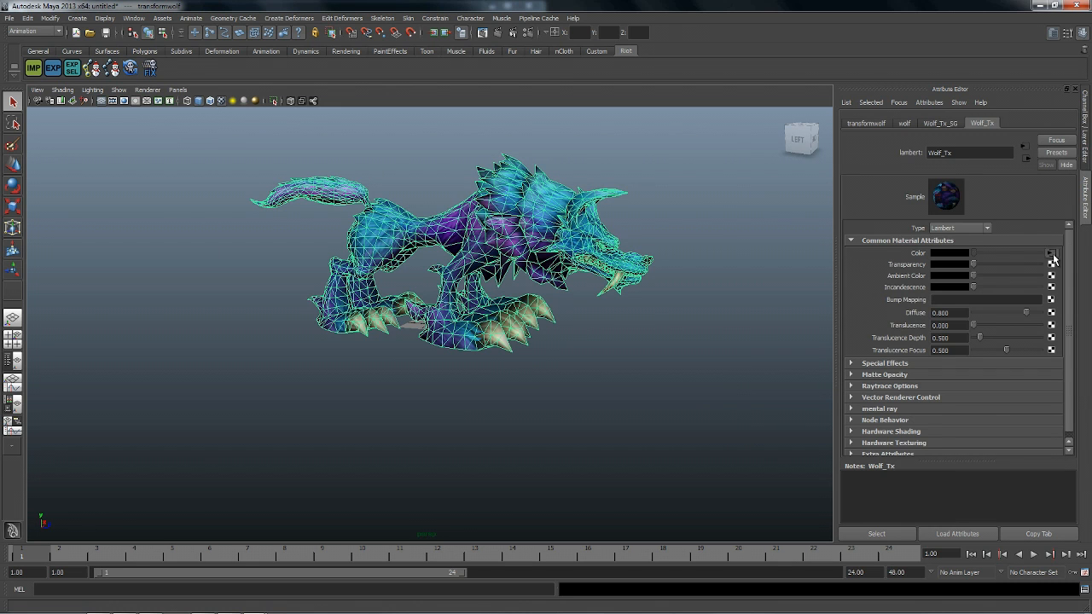
Reopen the file texture on wolf_Tx's Color to swap in the black wolf skin image.
click(1053, 253)
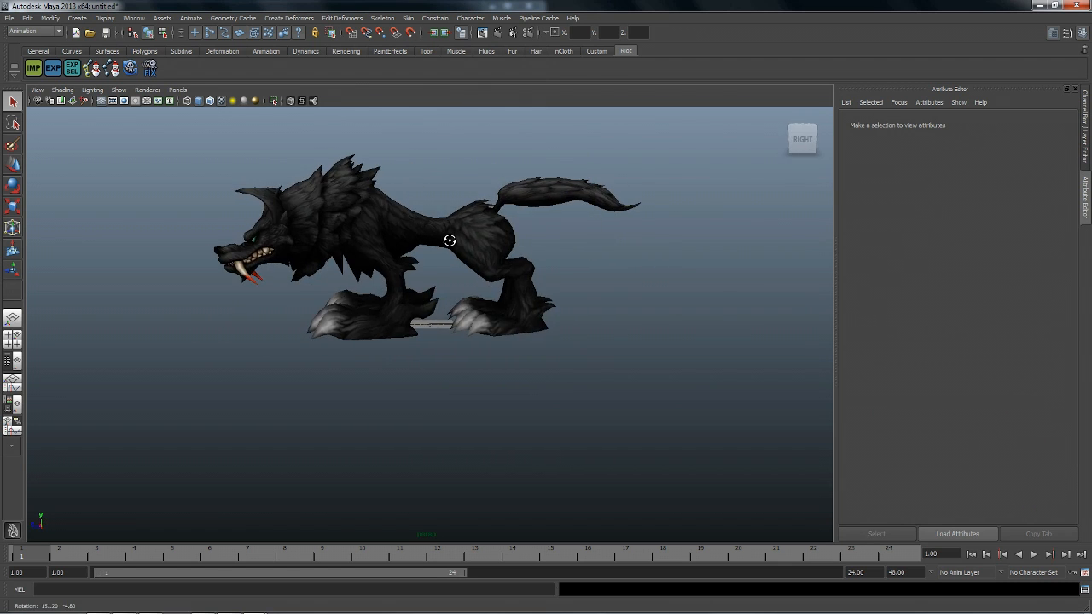
drag(451, 239, 686, 246)
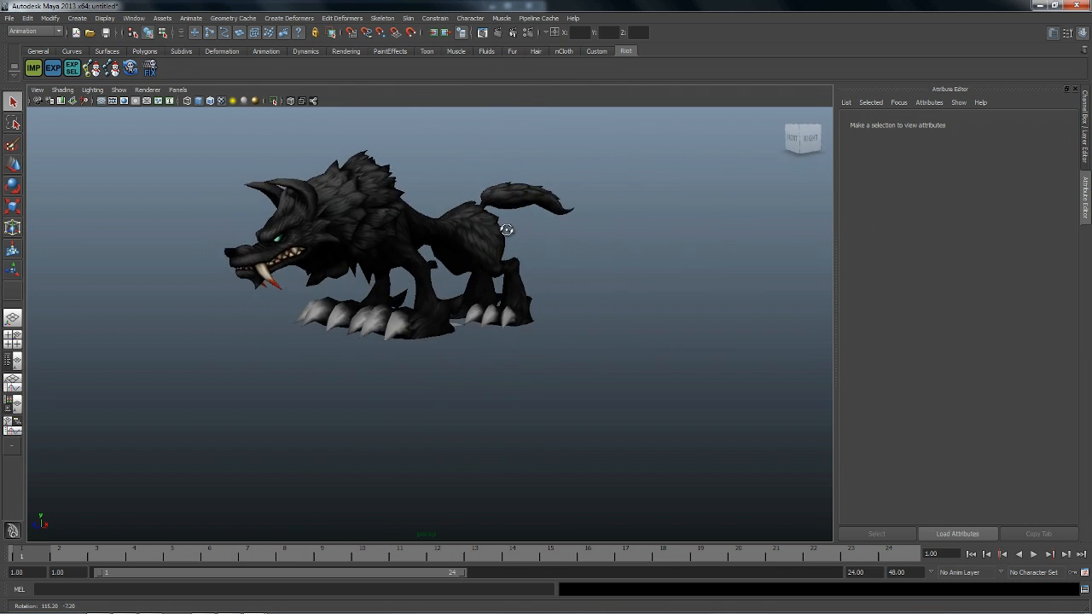
drag(509, 228, 674, 235)
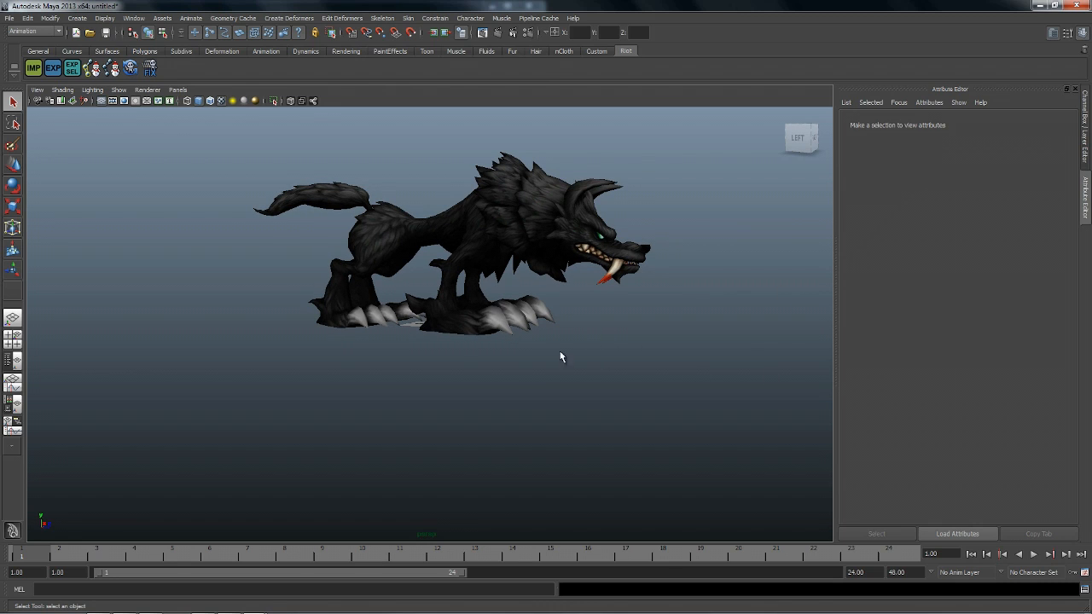
mouse_move(658, 266)
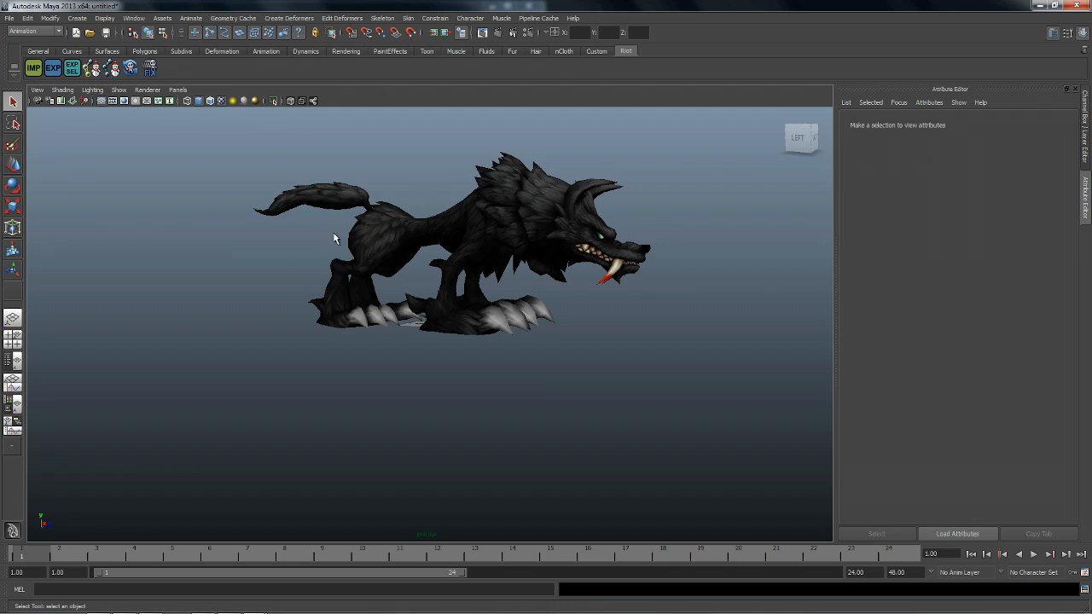
mouse_move(493, 317)
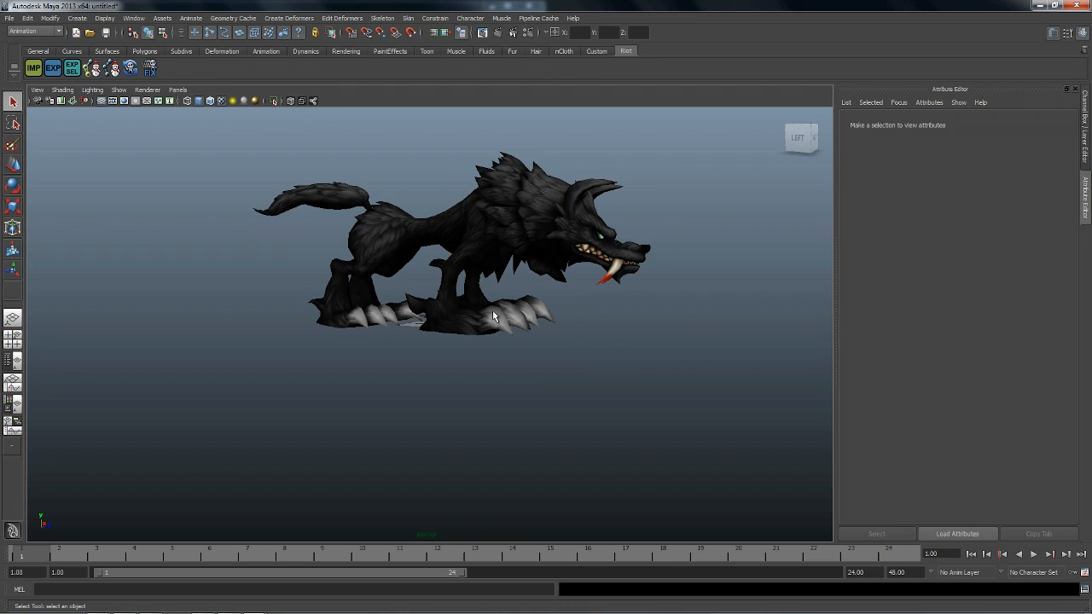
mouse_move(491, 289)
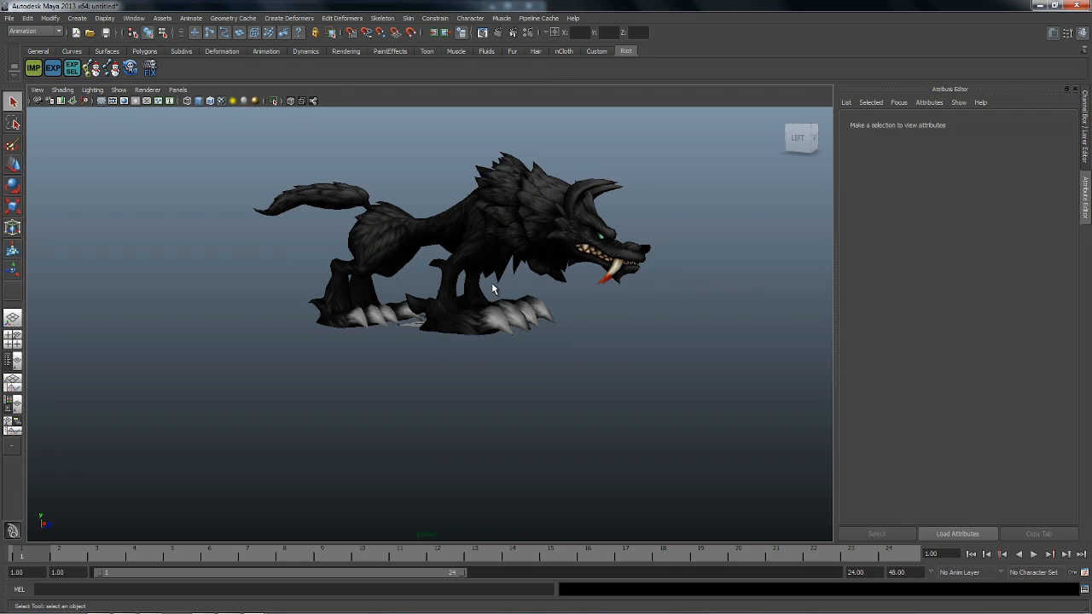
mouse_move(485, 242)
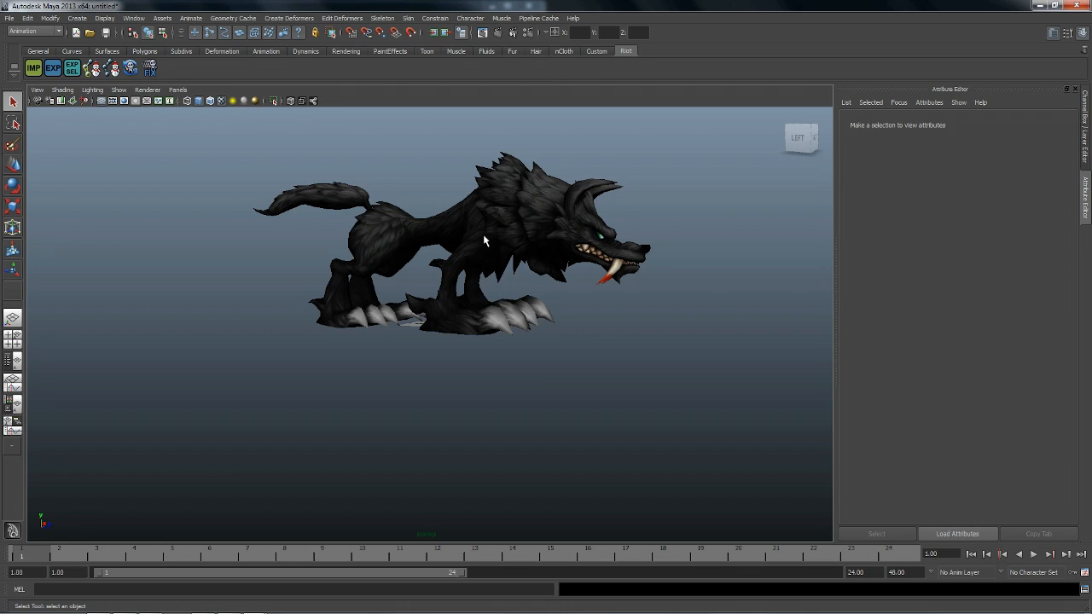
mouse_move(413, 230)
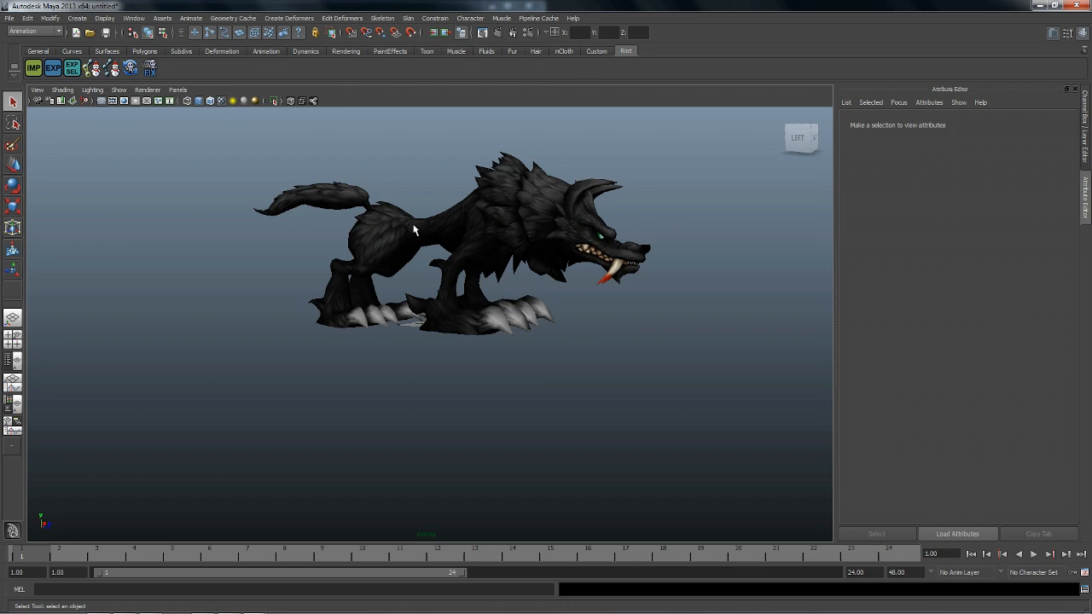
mouse_move(516, 212)
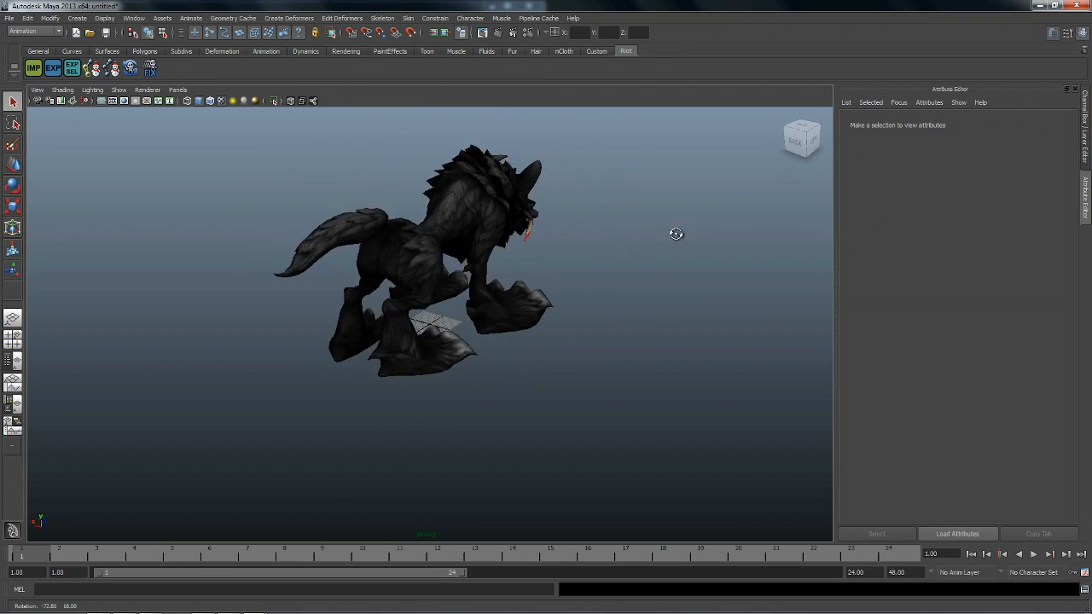
drag(675, 234, 546, 231)
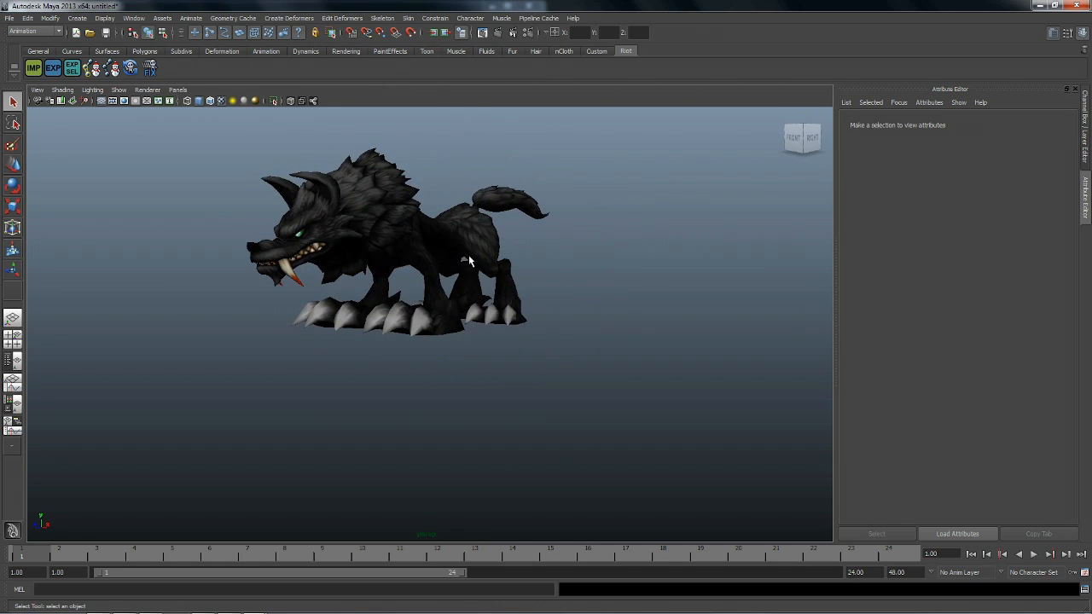
mouse_move(563, 271)
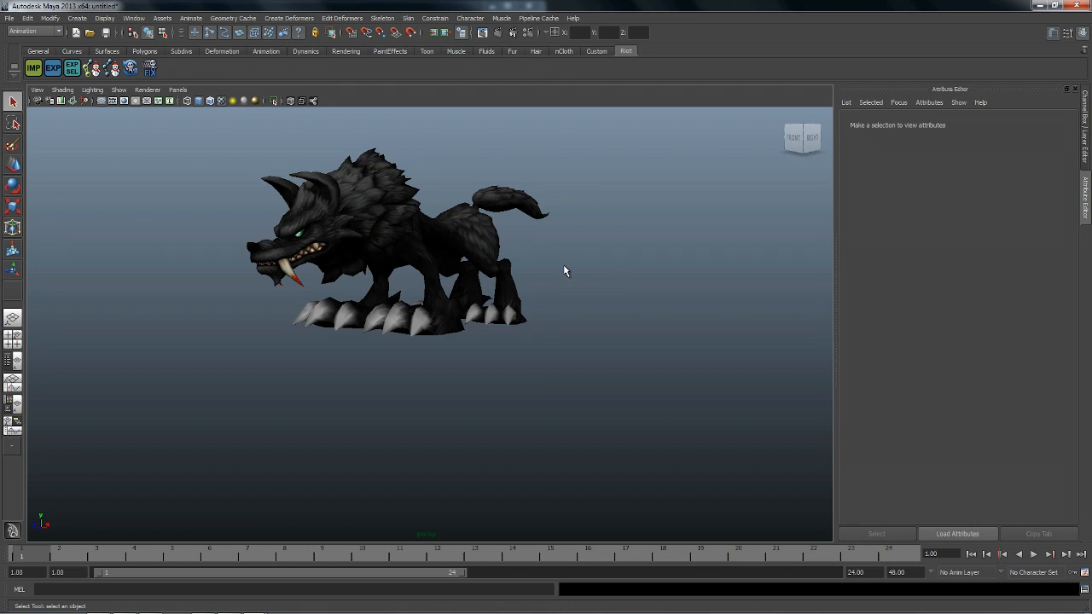
mouse_move(367, 328)
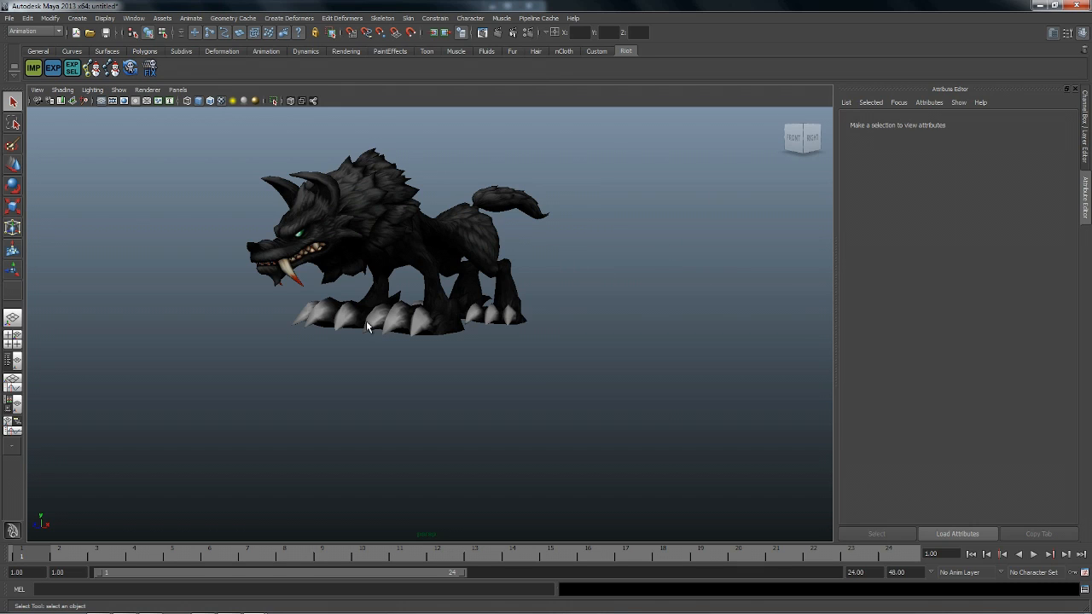
mouse_move(430, 265)
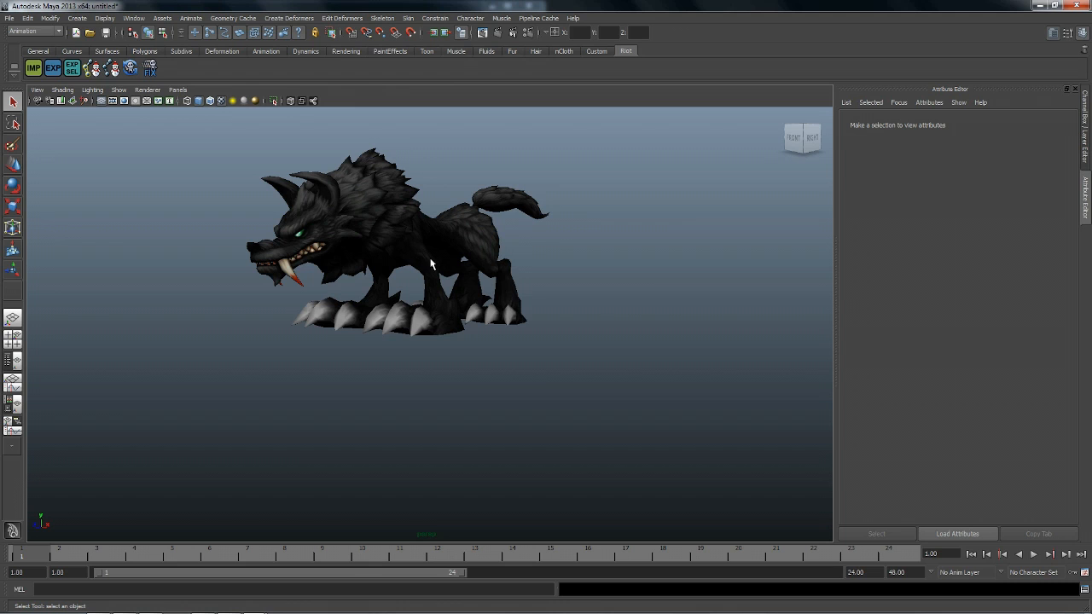
mouse_move(197, 201)
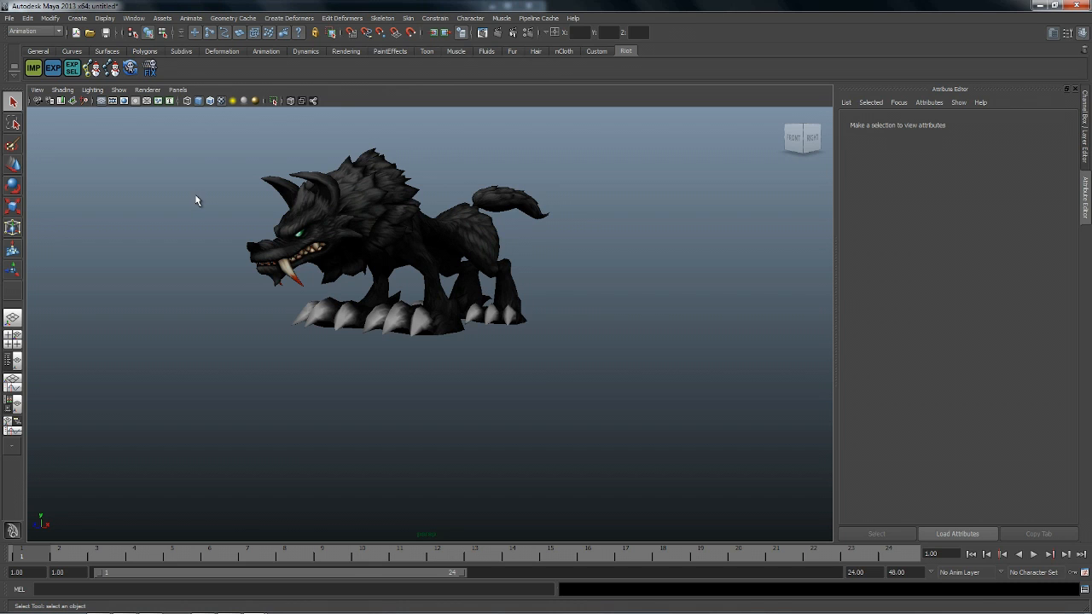
mouse_move(348, 297)
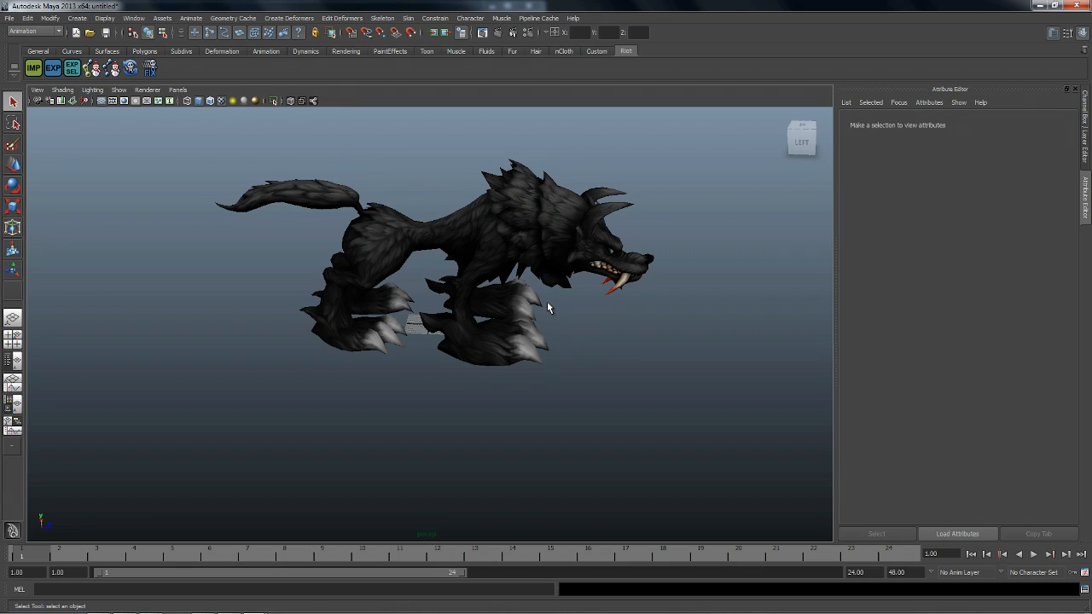
mouse_move(526, 310)
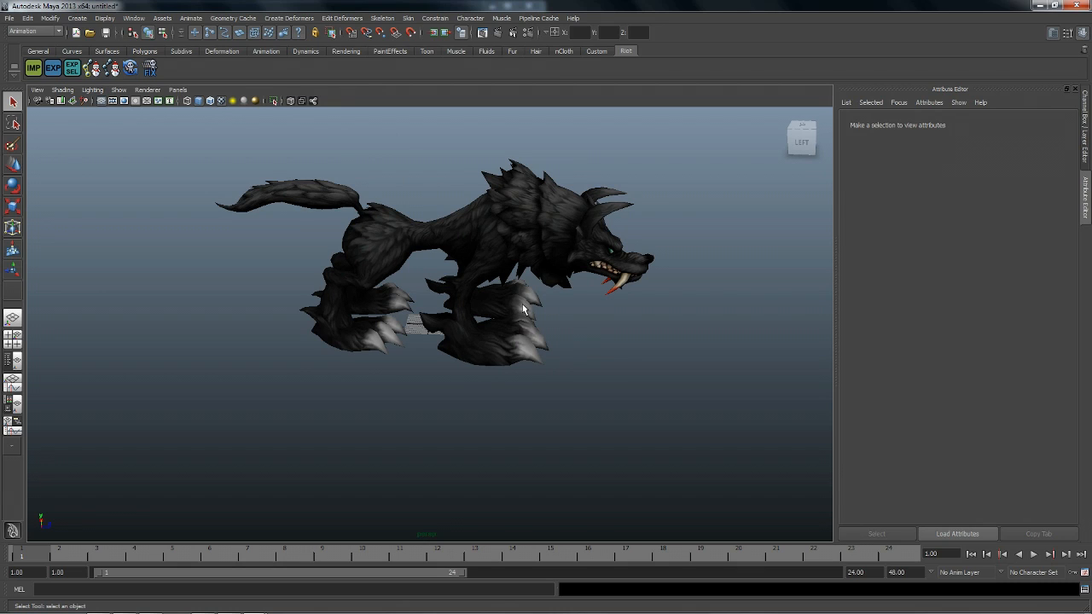